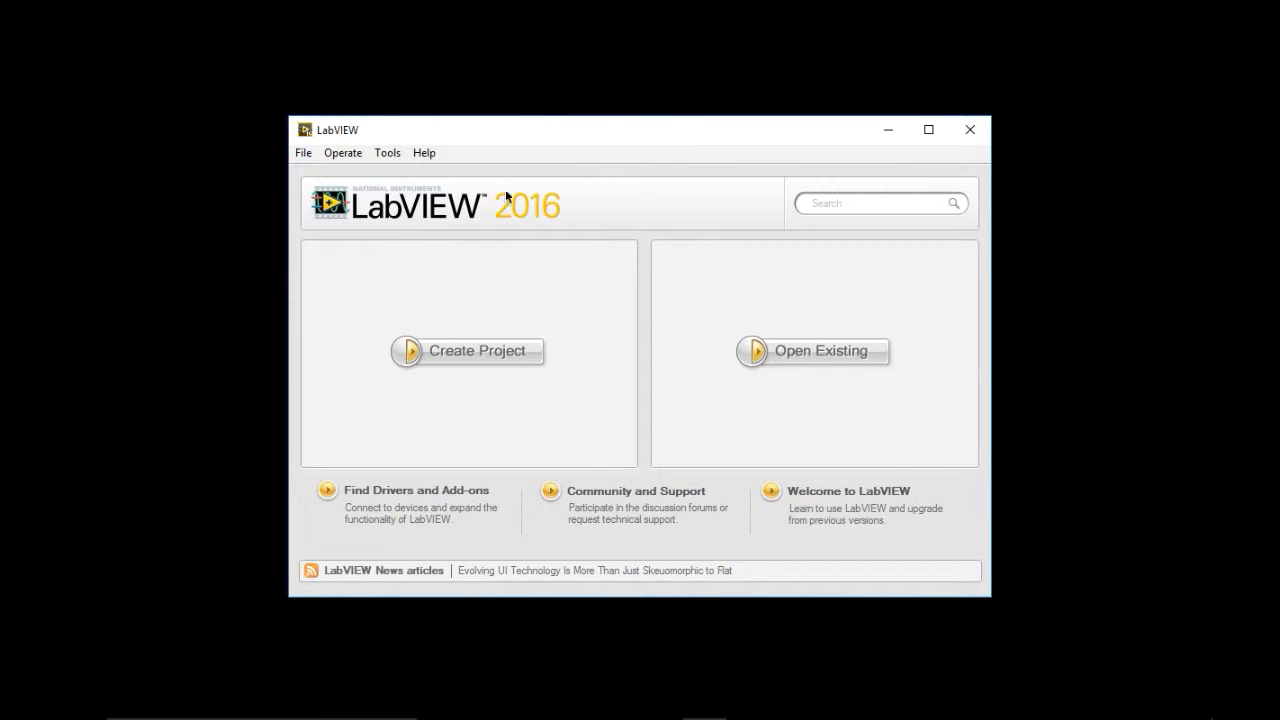
# Open NI Example Finder and expand the VI Scripting examples category
pyautogui.click(424, 152)
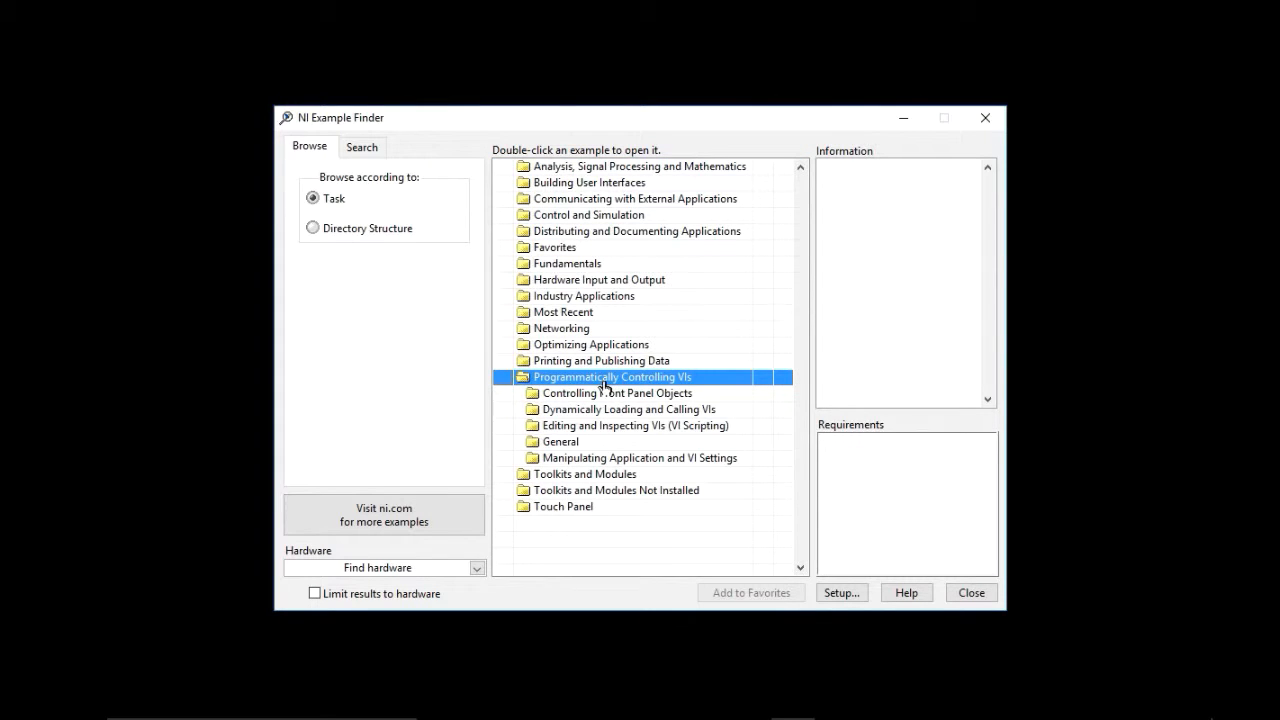
pyautogui.click(635, 425)
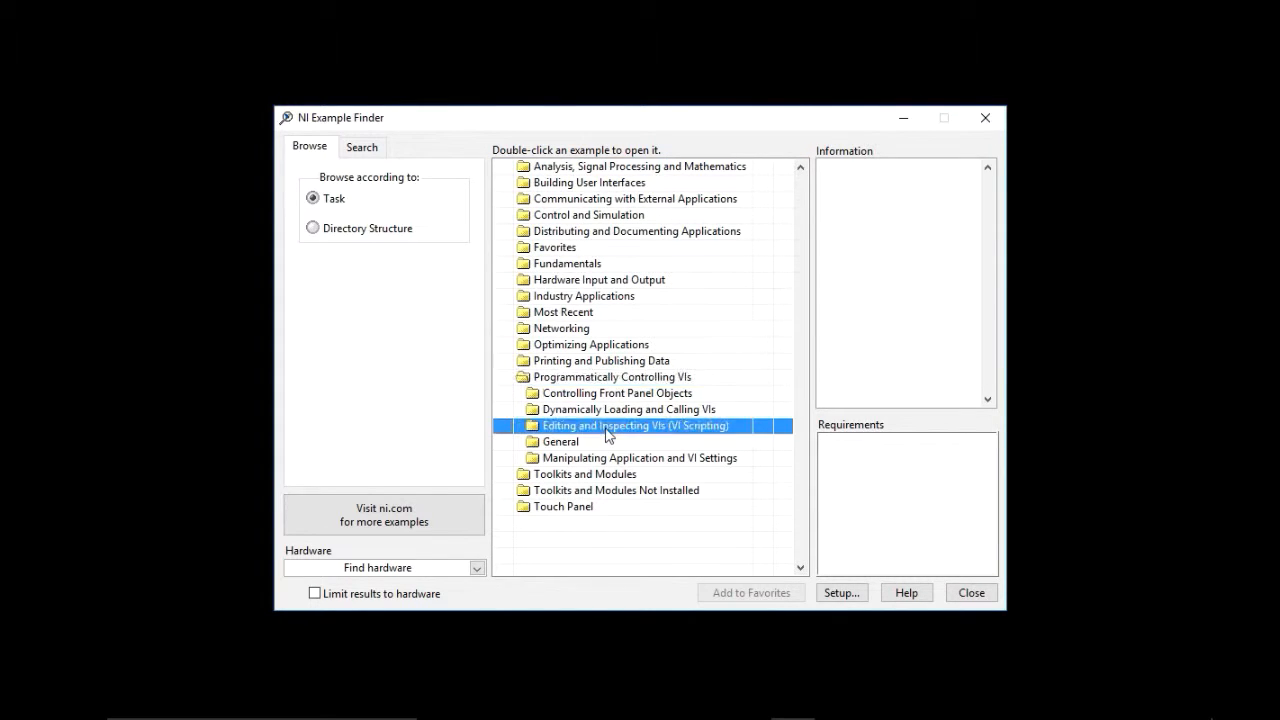
pyautogui.doubleClick(635, 425)
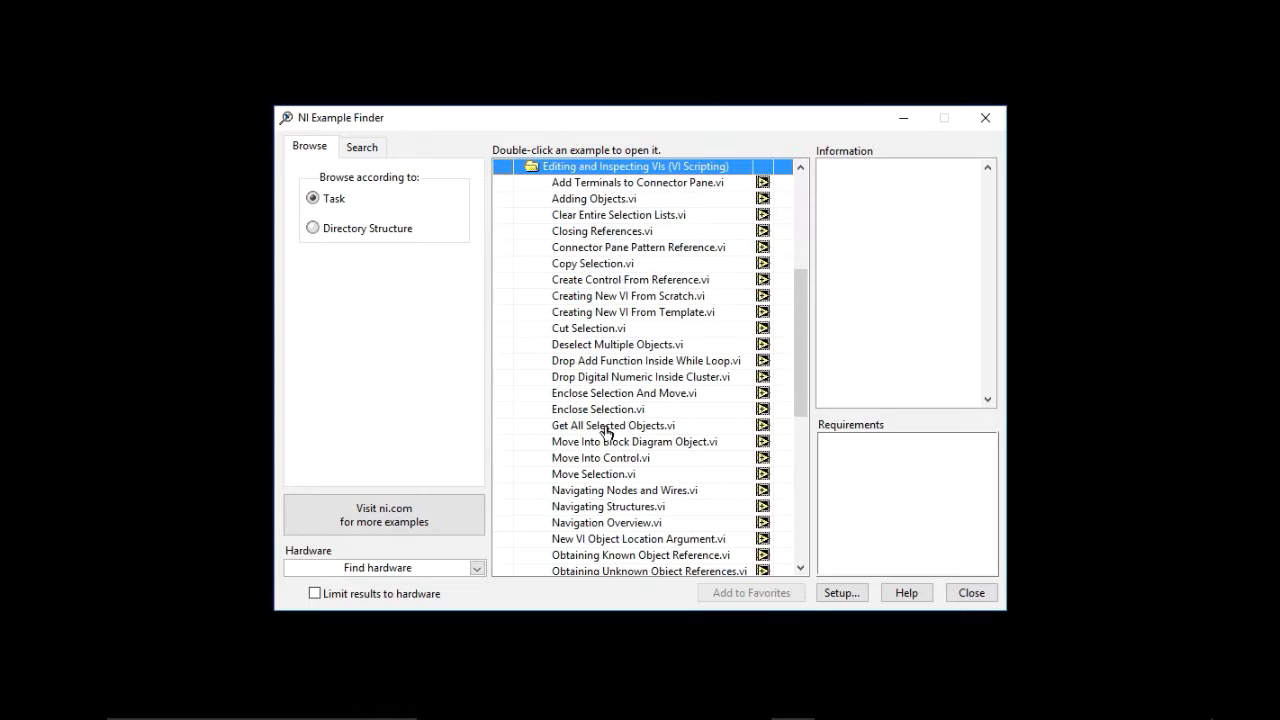
# Browse the VI Scripting examples and show the Adding Objects.vi description
pyautogui.scroll(-3)
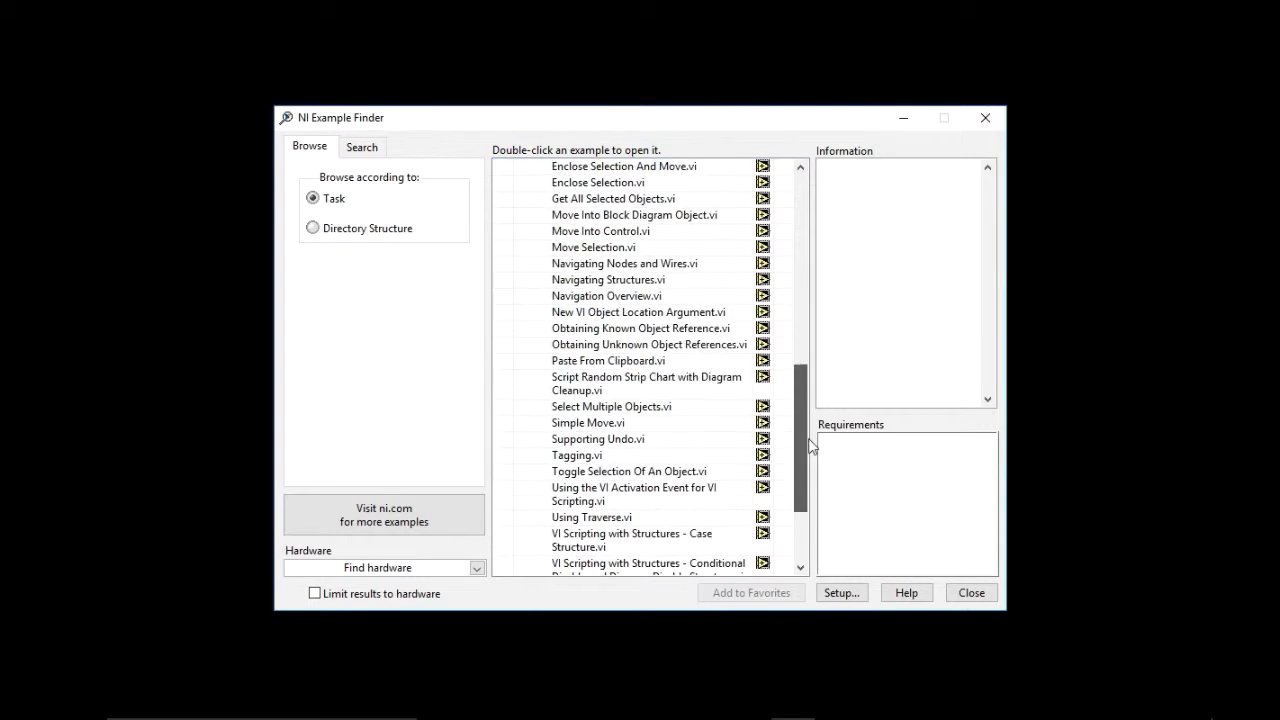
pyautogui.scroll(-3)
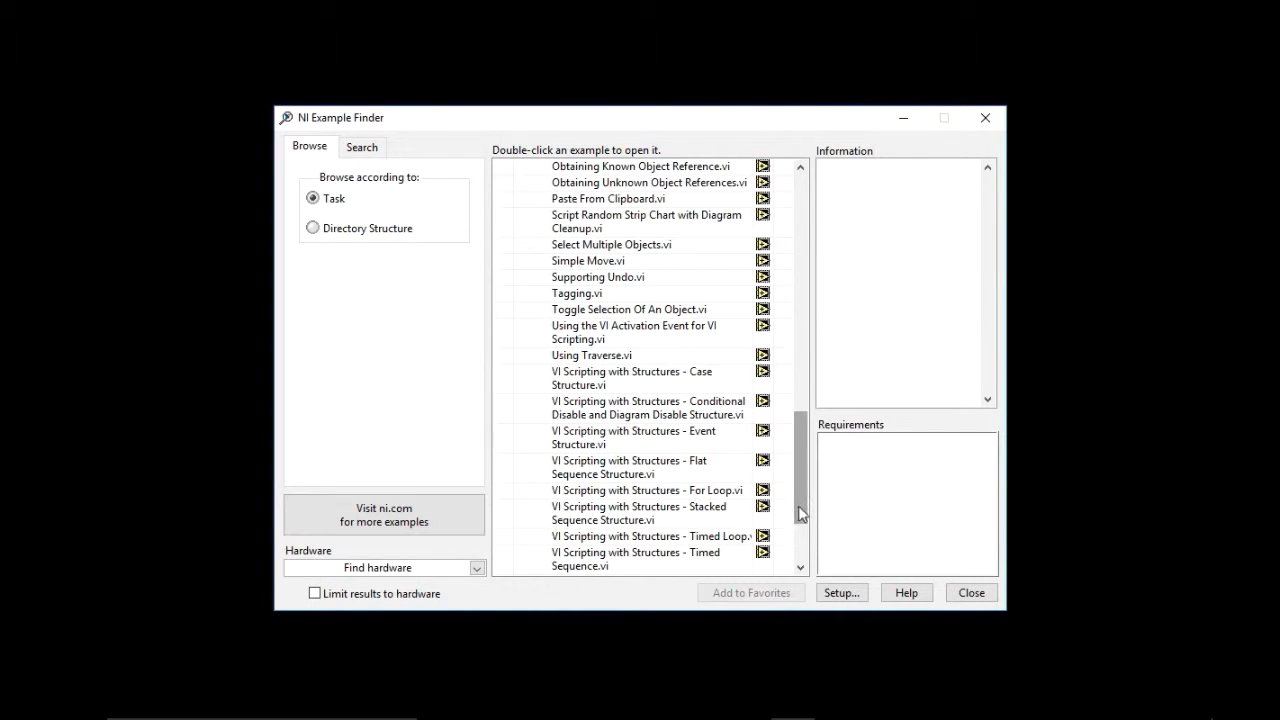
pyautogui.click(635, 377)
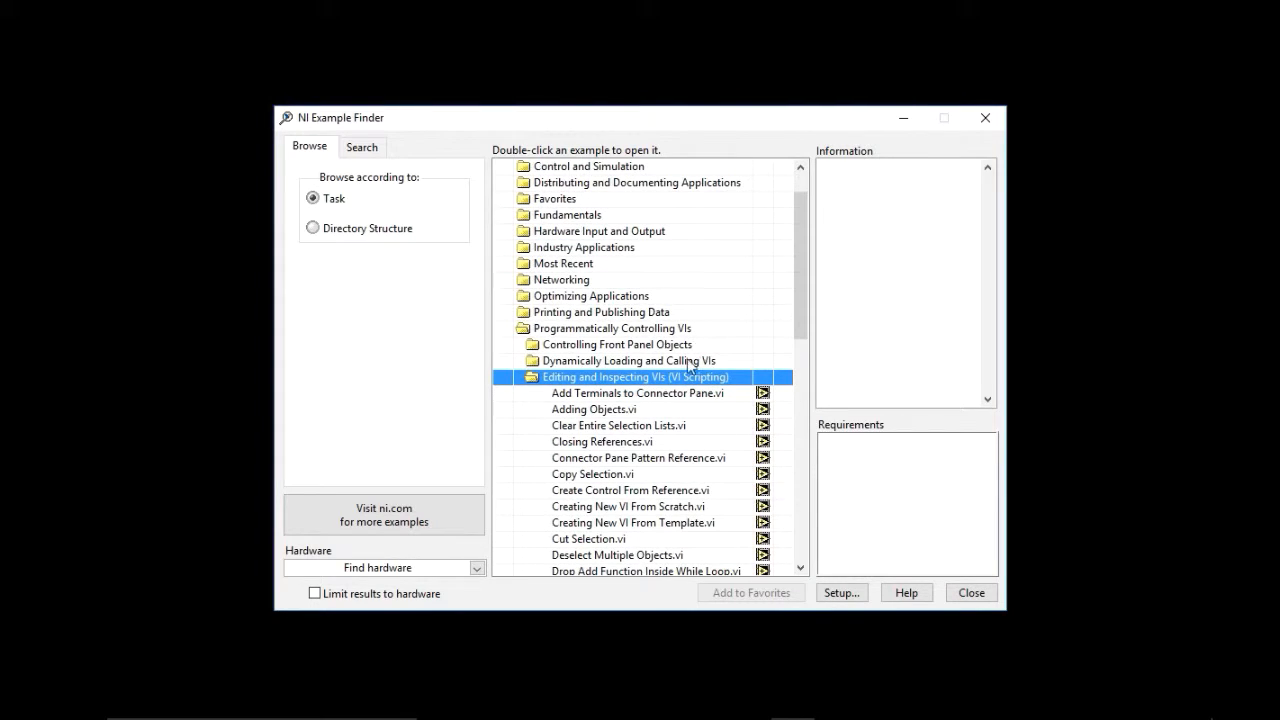
pyautogui.click(637, 393)
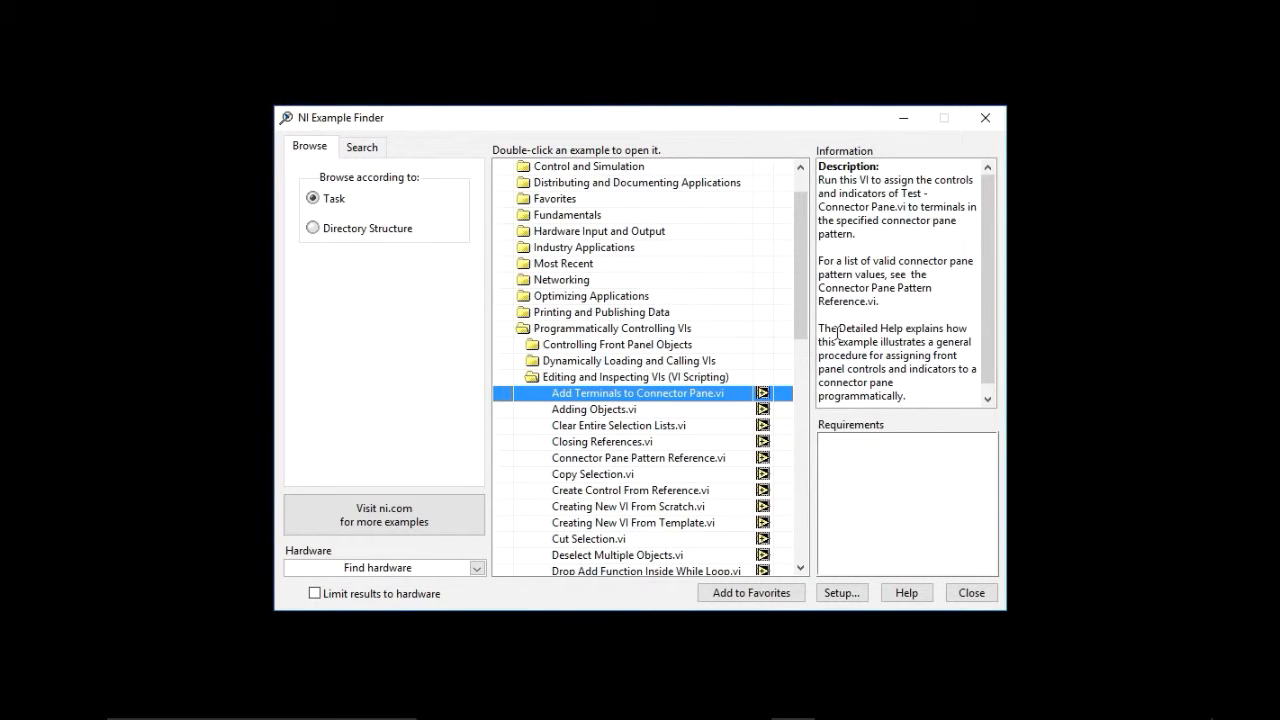
pyautogui.click(594, 409)
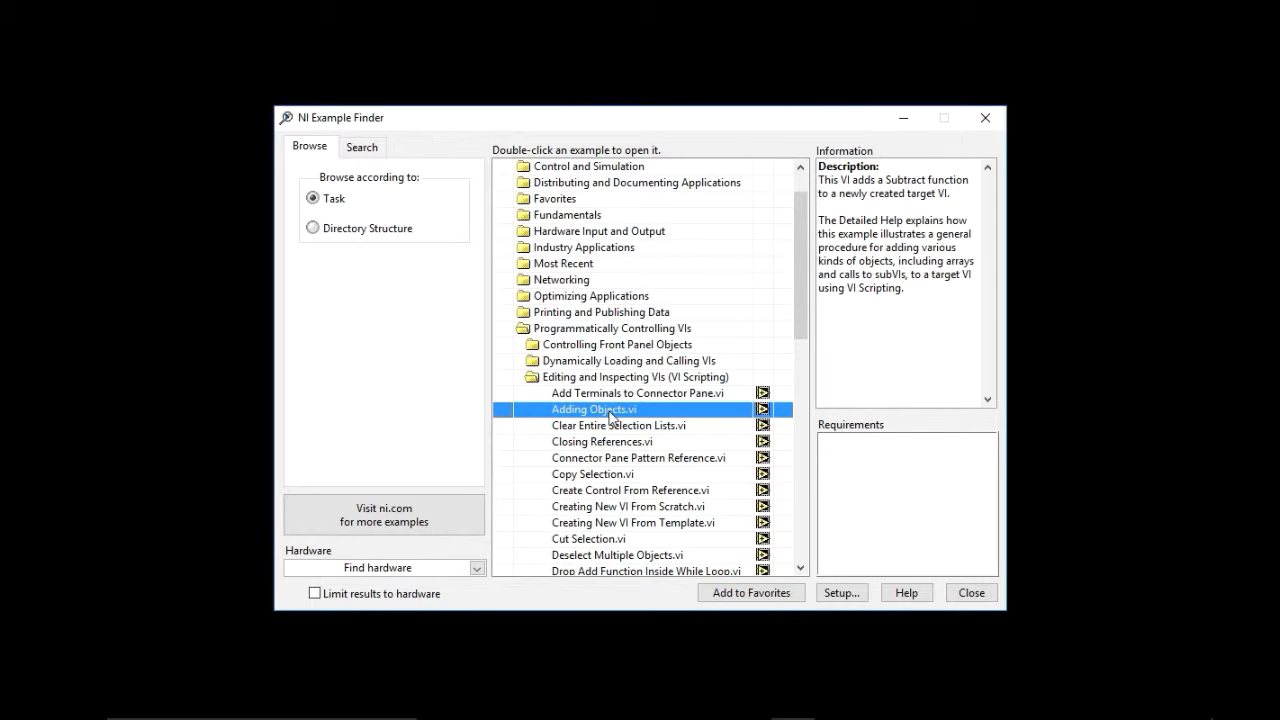
# Open Adding Objects.vi's block diagram beside the VI Scripting palette, keeping Subtract as the function
pyautogui.doubleClick(594, 409)
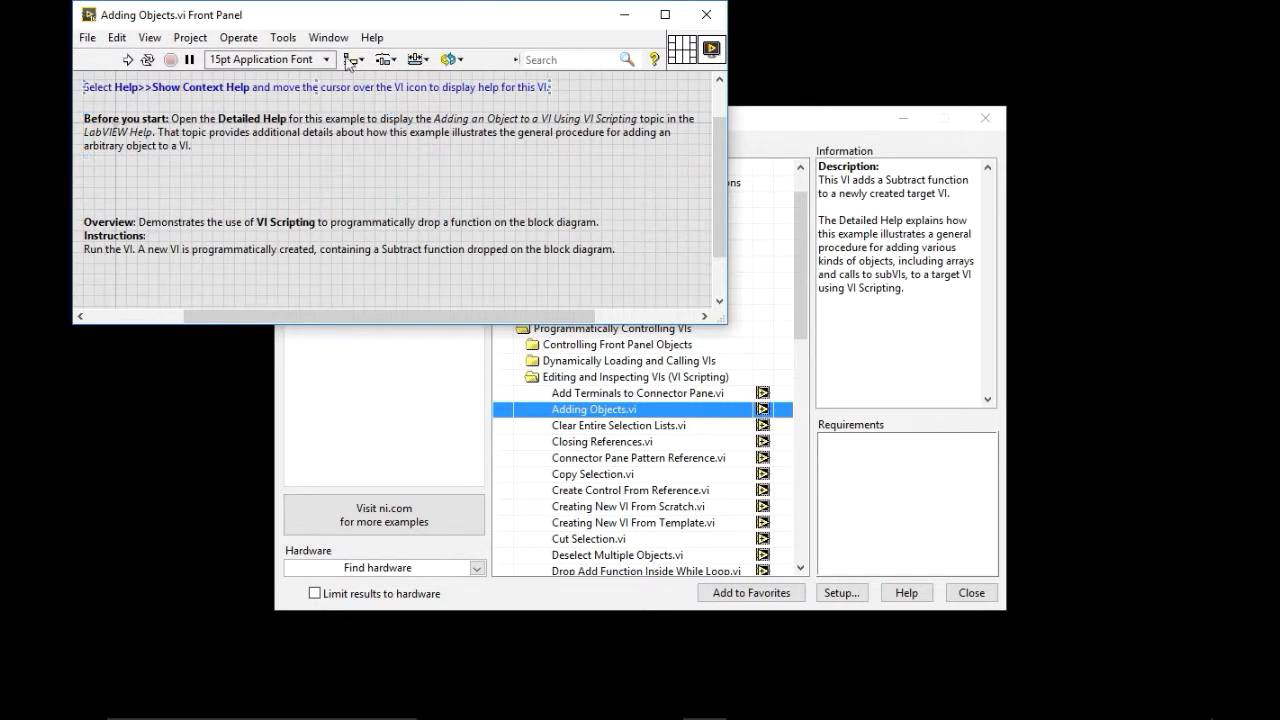
pyautogui.click(328, 37)
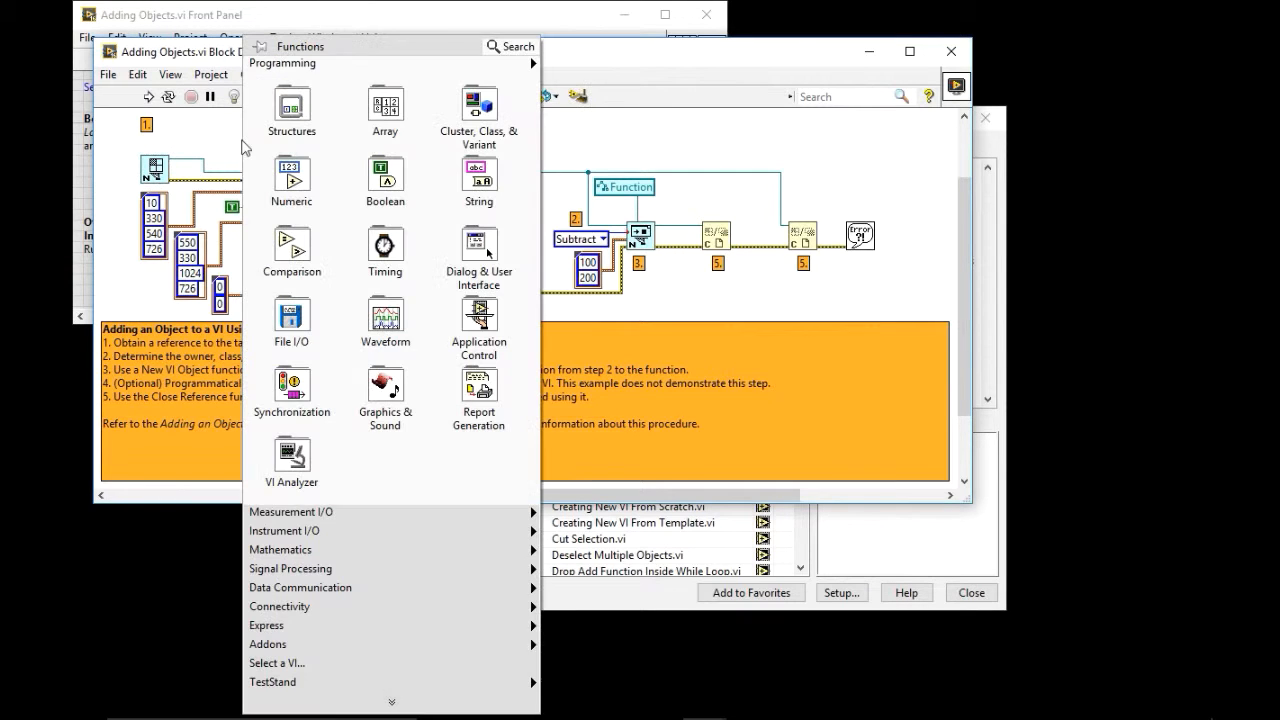
pyautogui.click(478, 325)
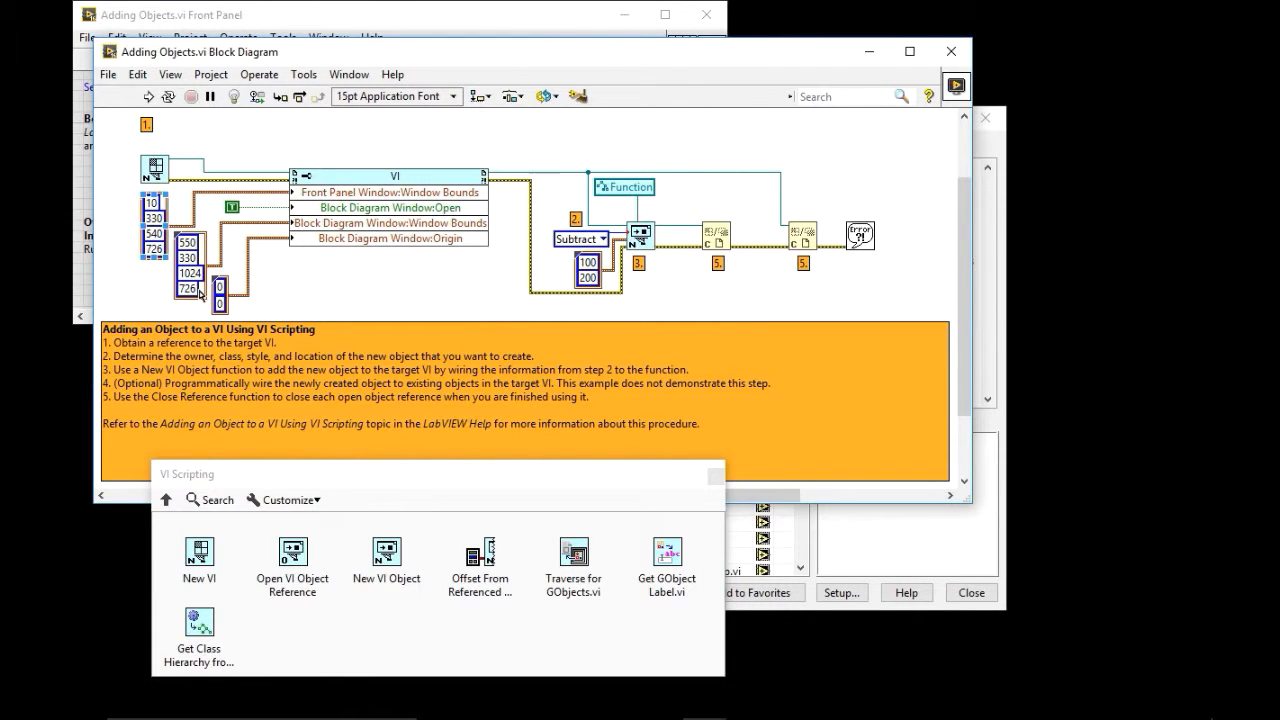
pyautogui.moveTo(345, 222)
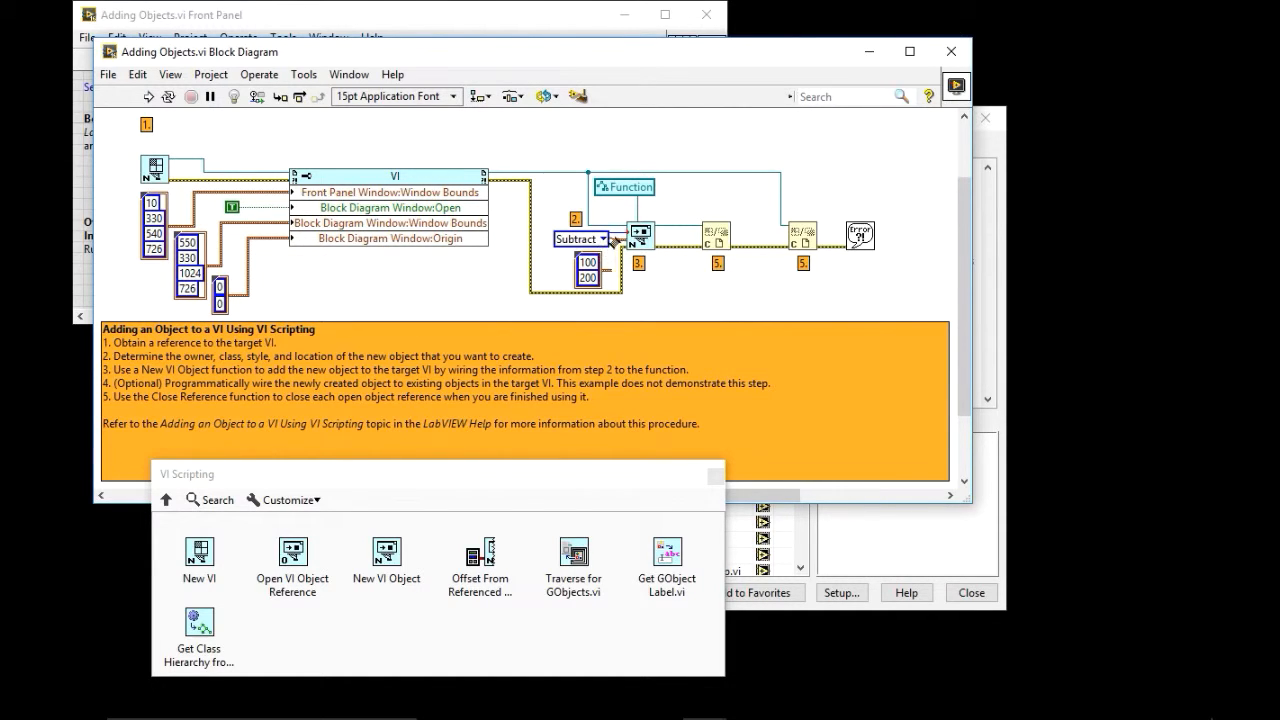
pyautogui.click(611, 239)
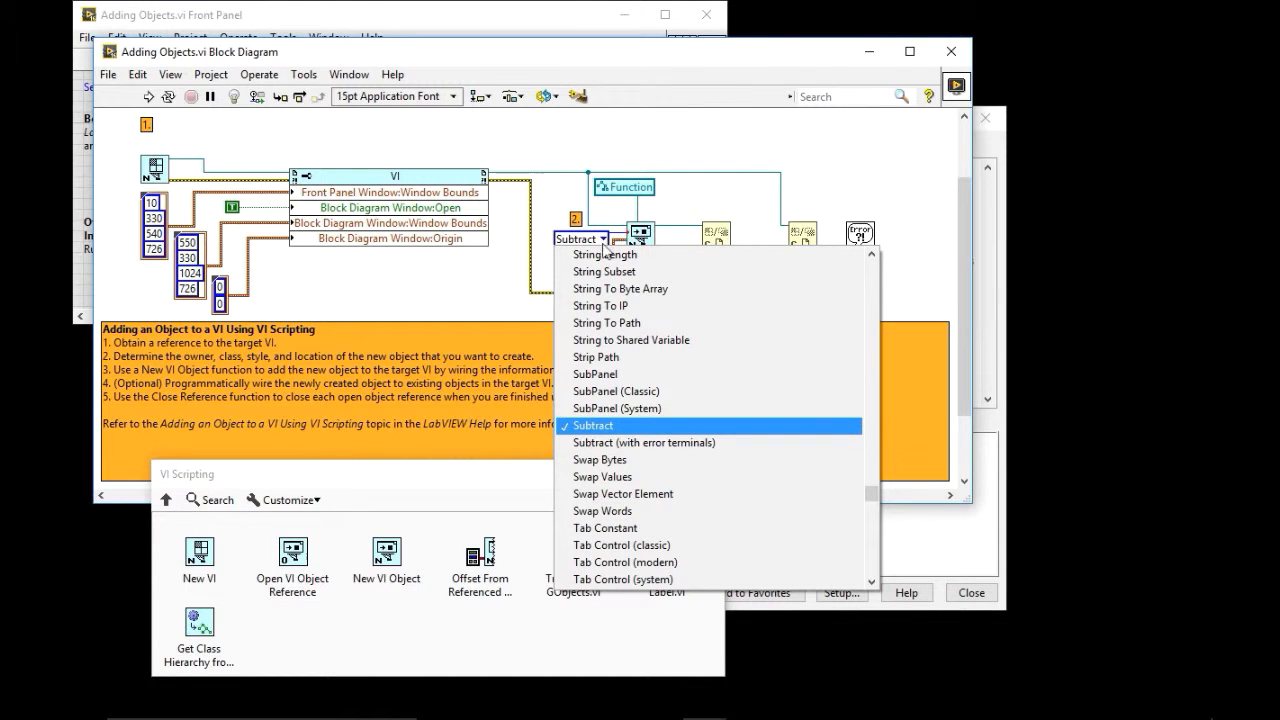
pyautogui.click(597, 425)
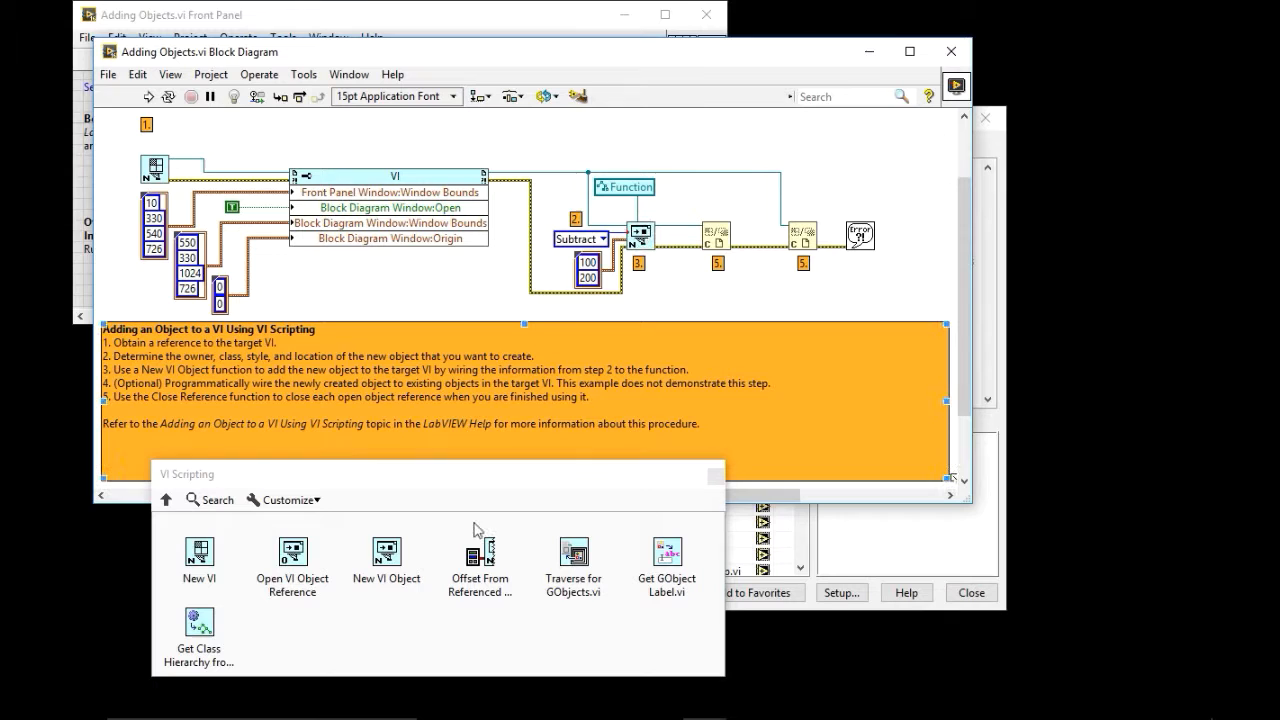
pyautogui.moveTo(386, 550)
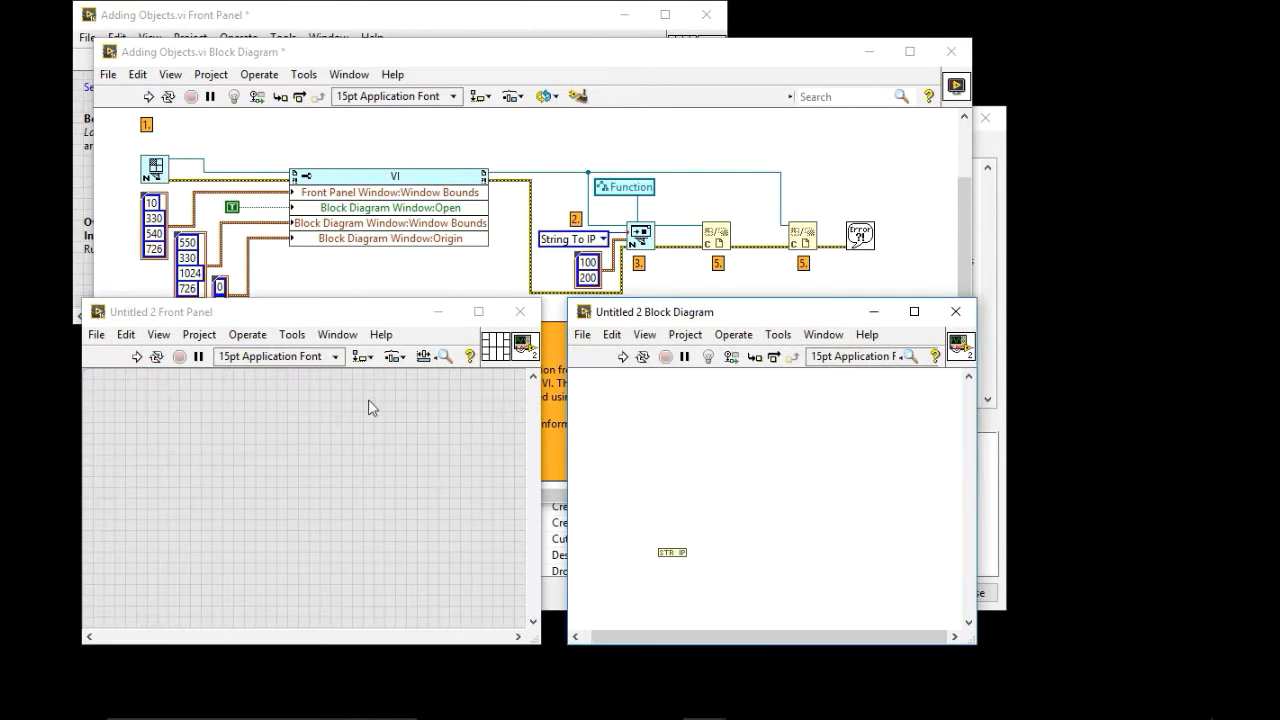
pyautogui.moveTo(741, 563)
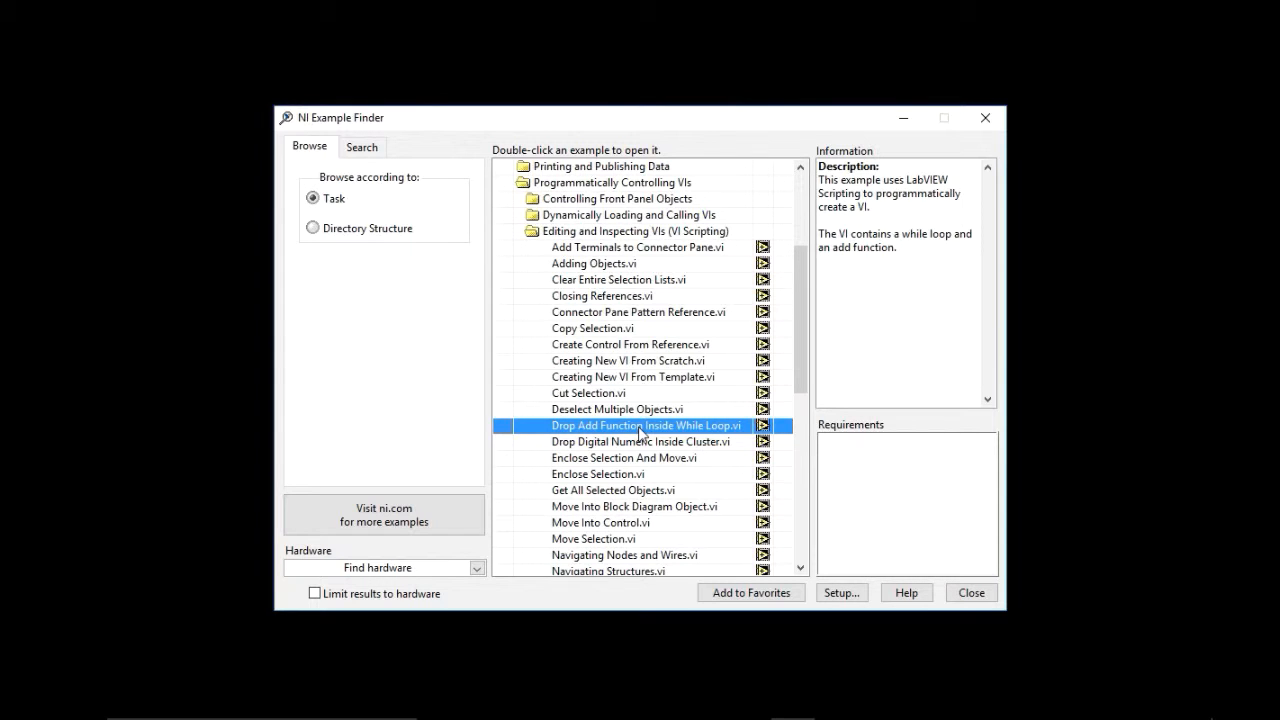
# Open Drop Add Function Inside While Loop.vi with the VI Scripting palette and check its While Loop ring
pyautogui.doubleClick(645, 425)
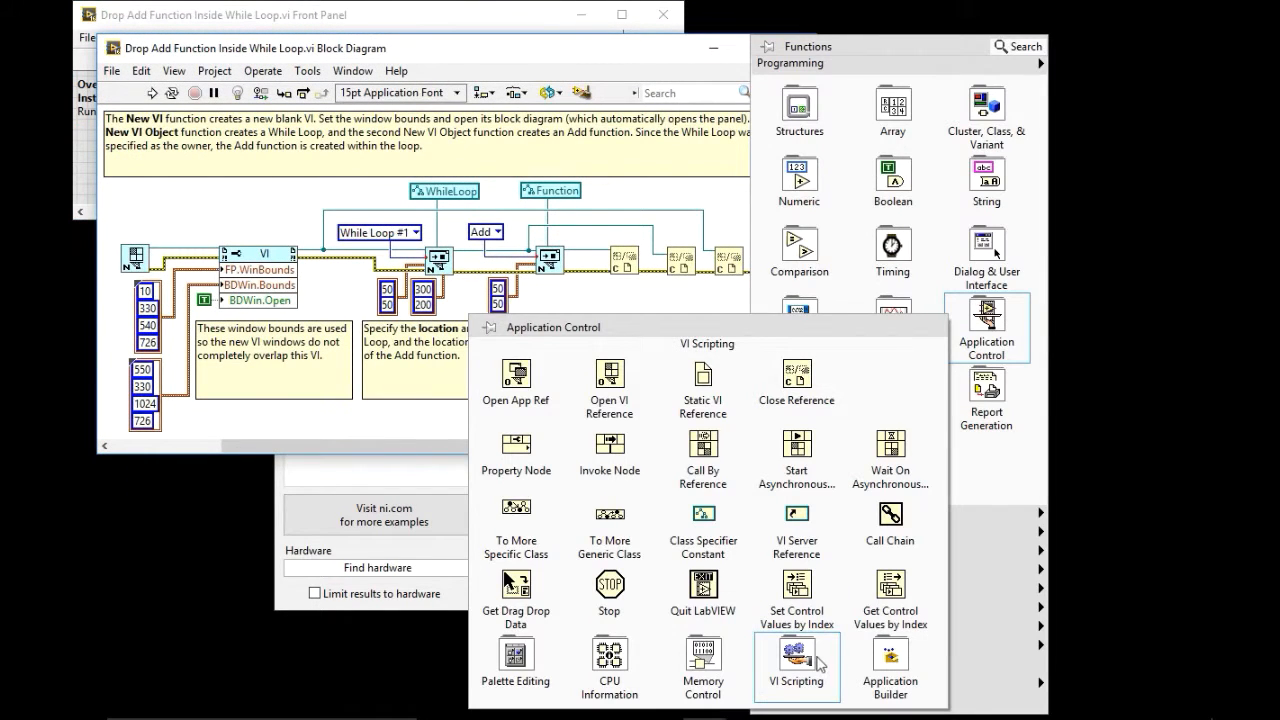
pyautogui.click(797, 667)
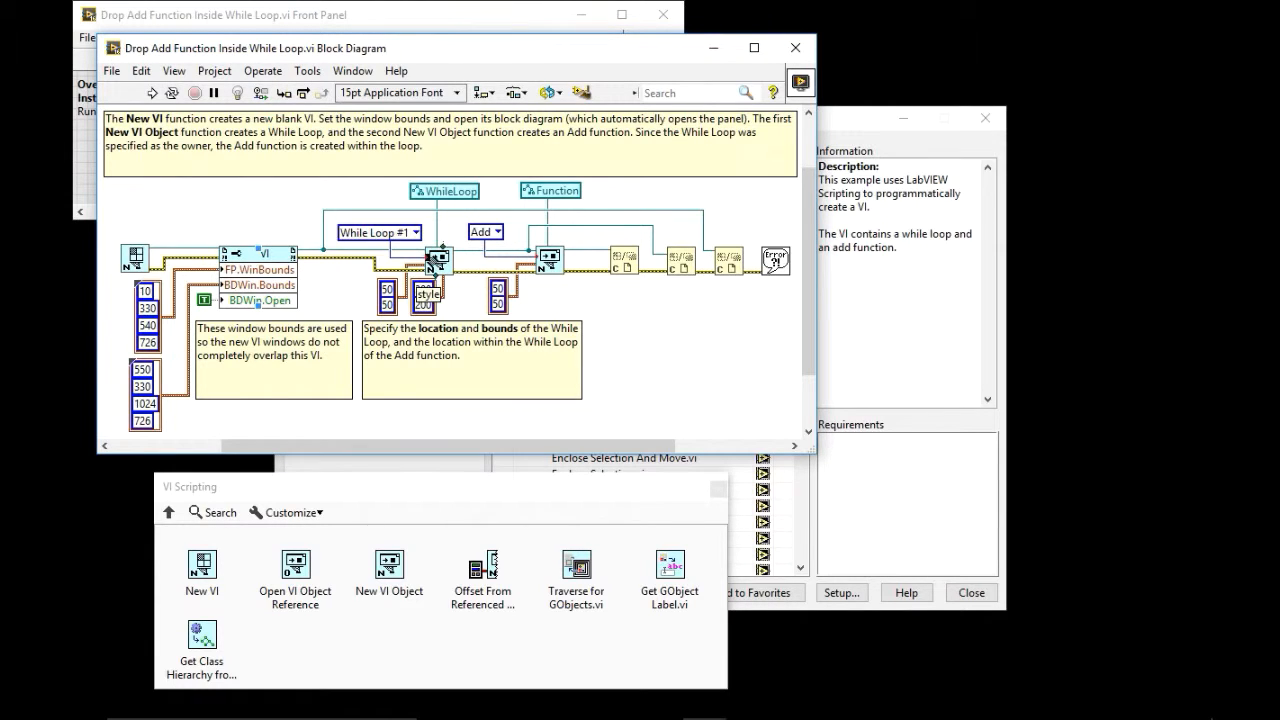
pyautogui.click(414, 232)
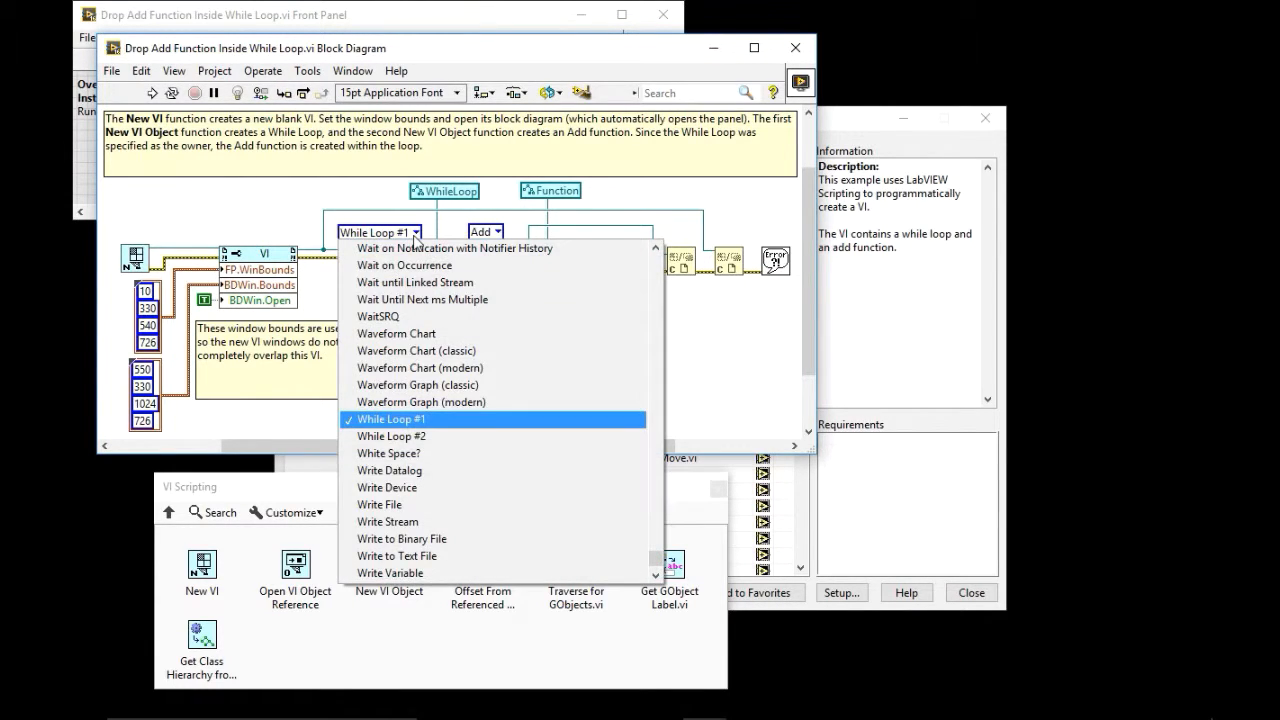
pyautogui.moveTo(275, 219)
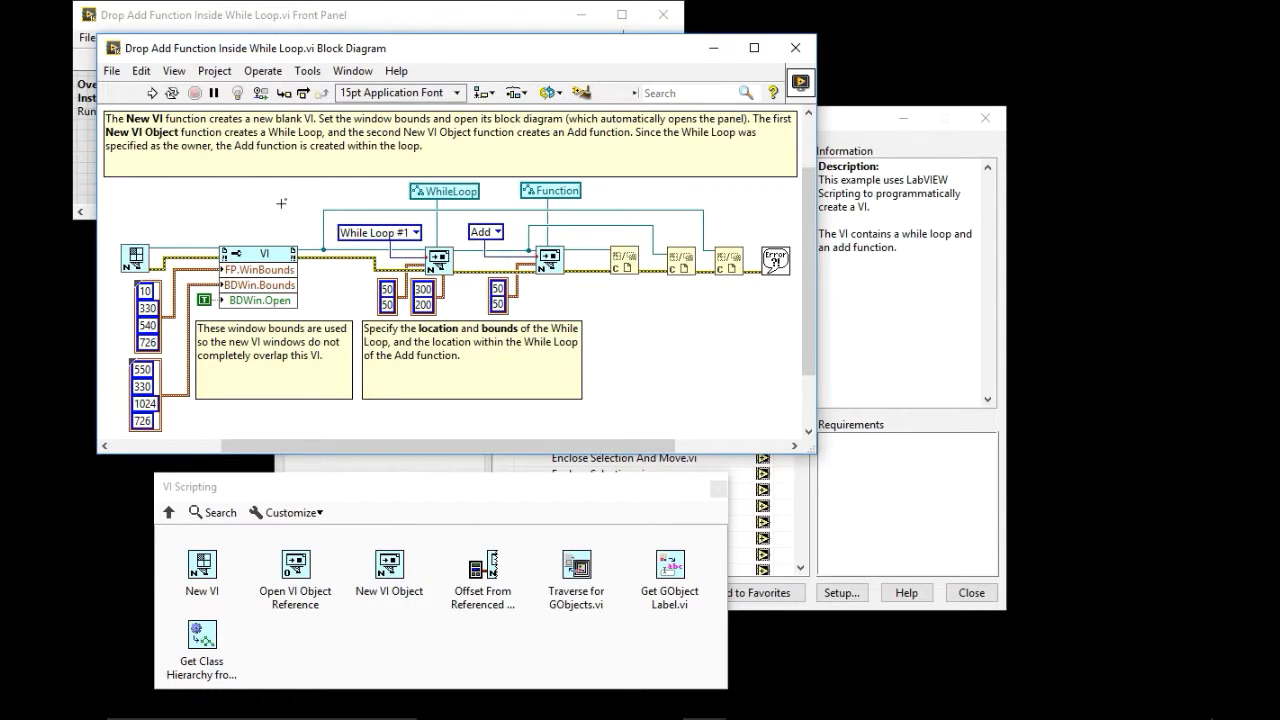
pyautogui.moveTo(330, 265)
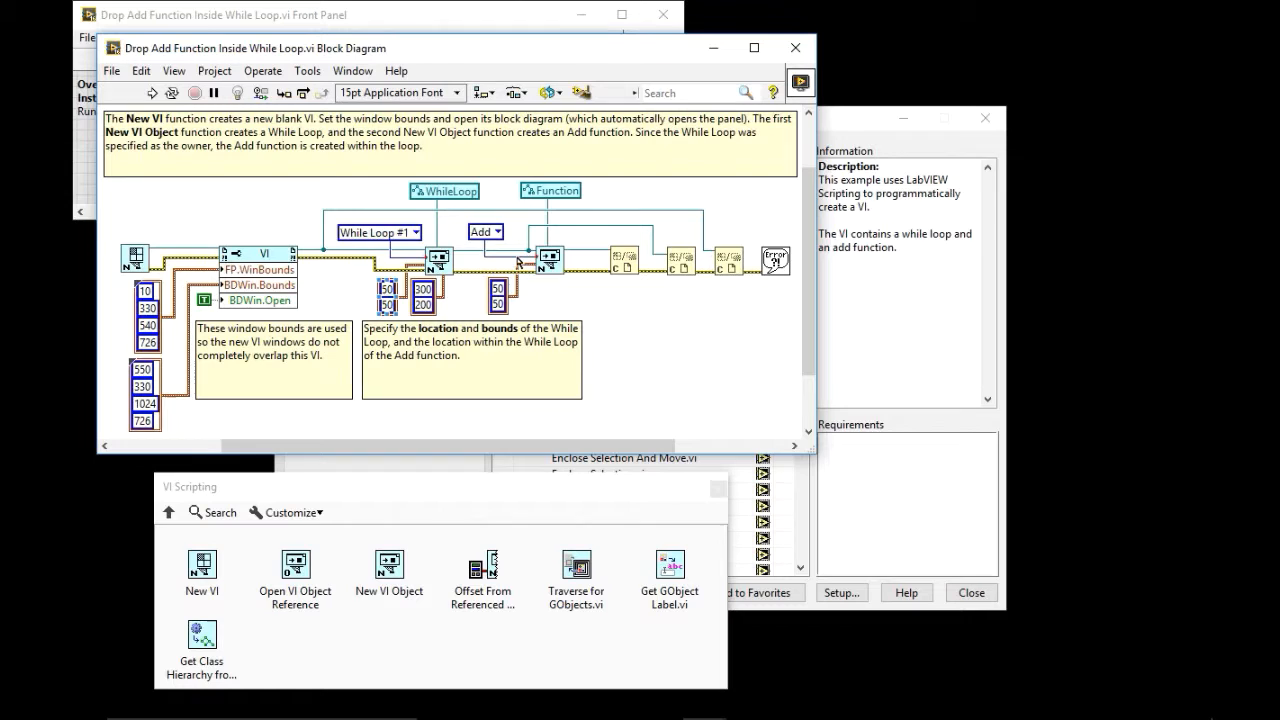
pyautogui.moveTo(522, 256)
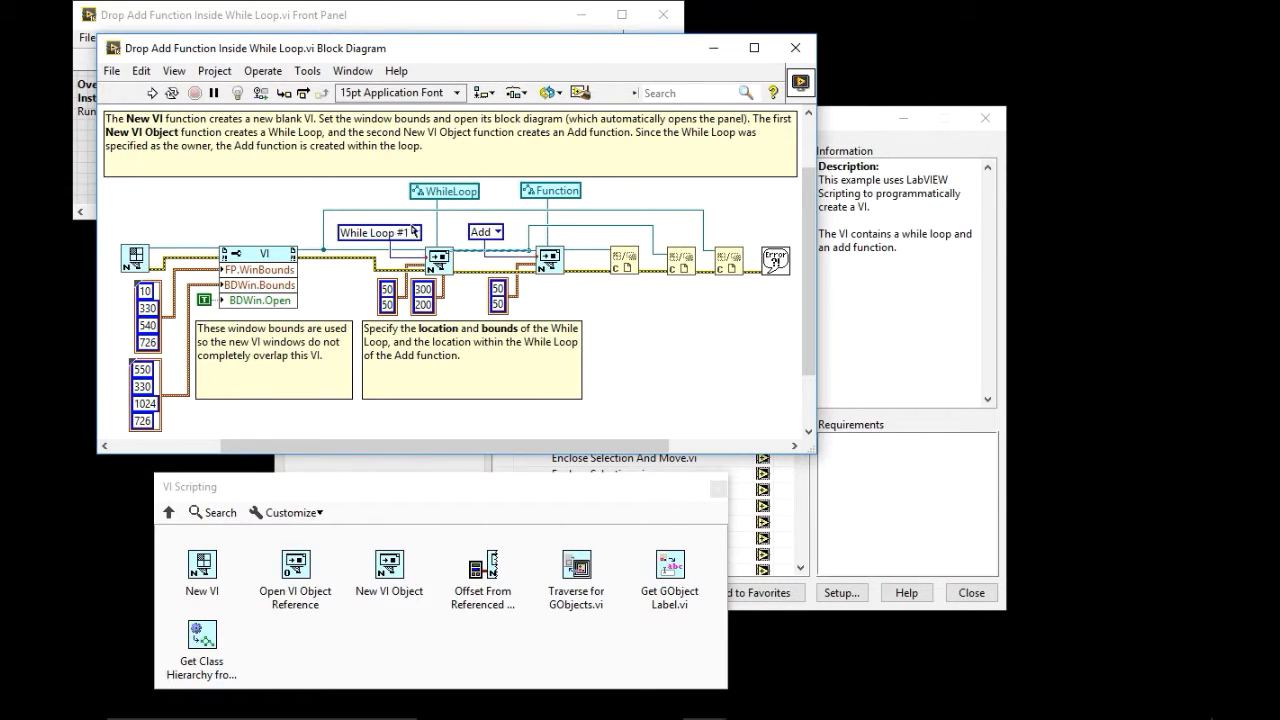
pyautogui.moveTo(133, 255)
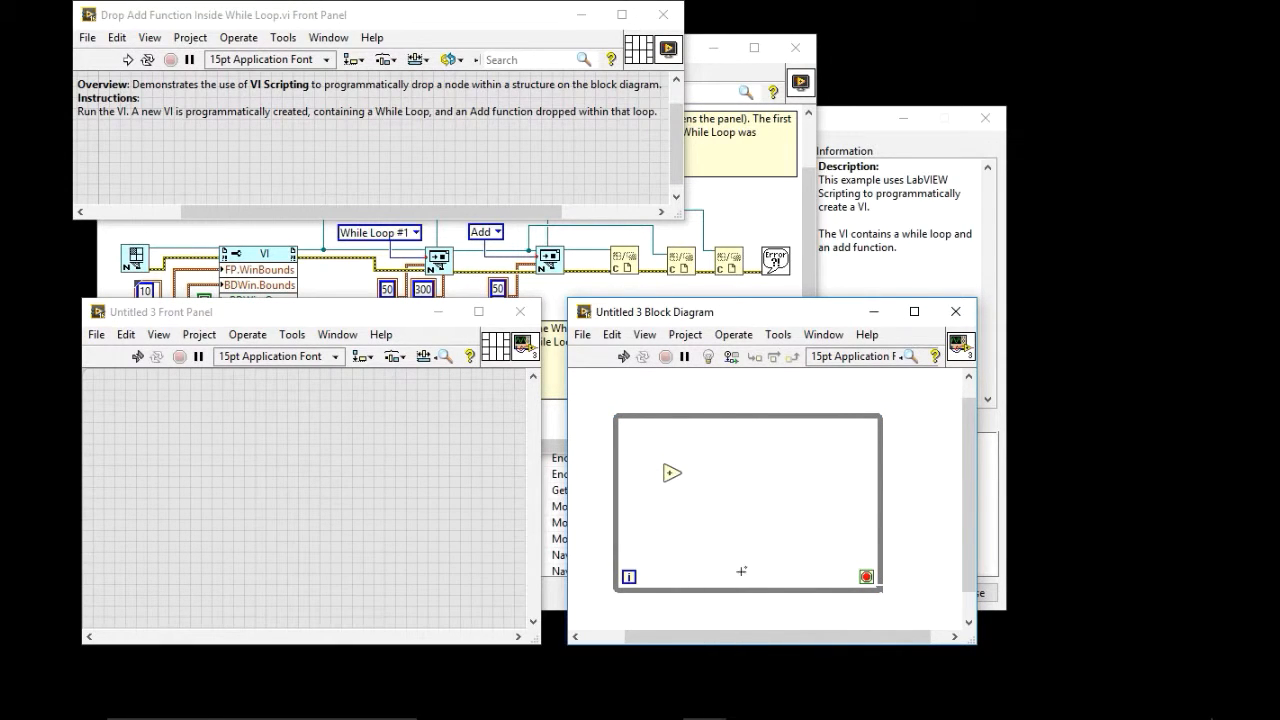
# Close the example windows and scroll the Example Finder list
pyautogui.click(745, 412)
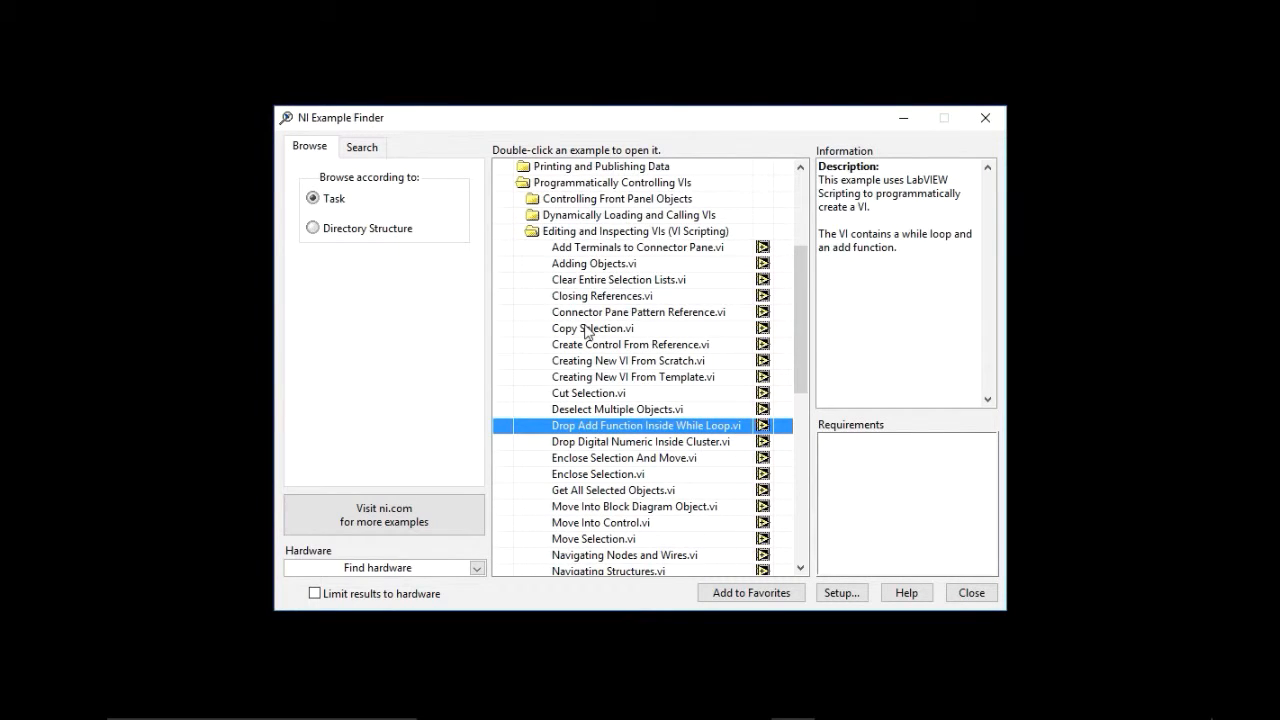
pyautogui.scroll(-3)
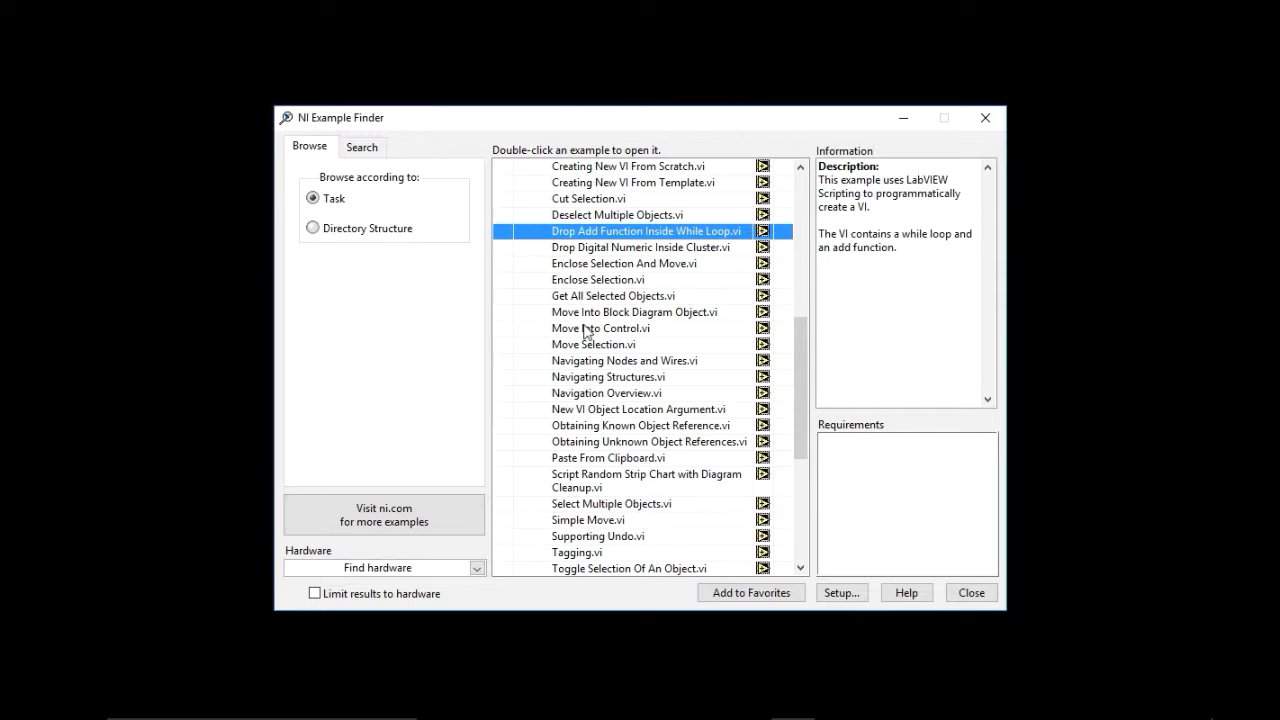
# Select Using Traverse.vi in Example Finder to read its description, then open it
pyautogui.scroll(-3)
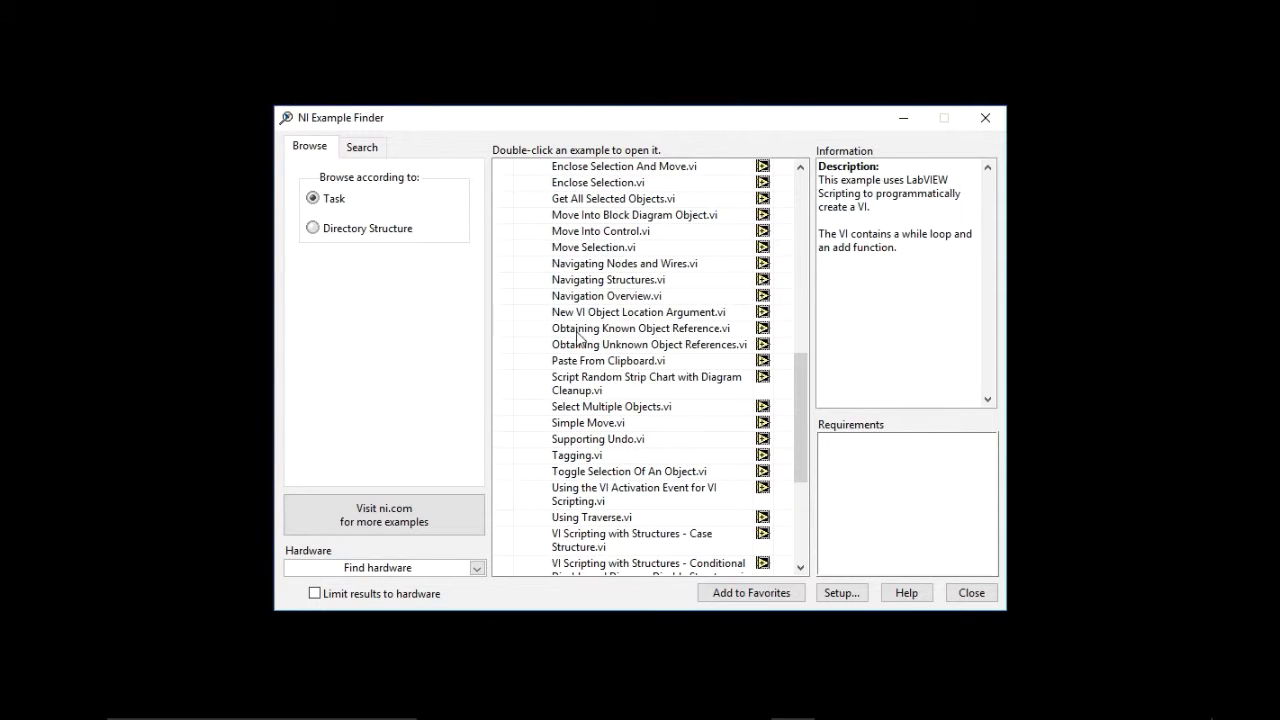
pyautogui.click(592, 517)
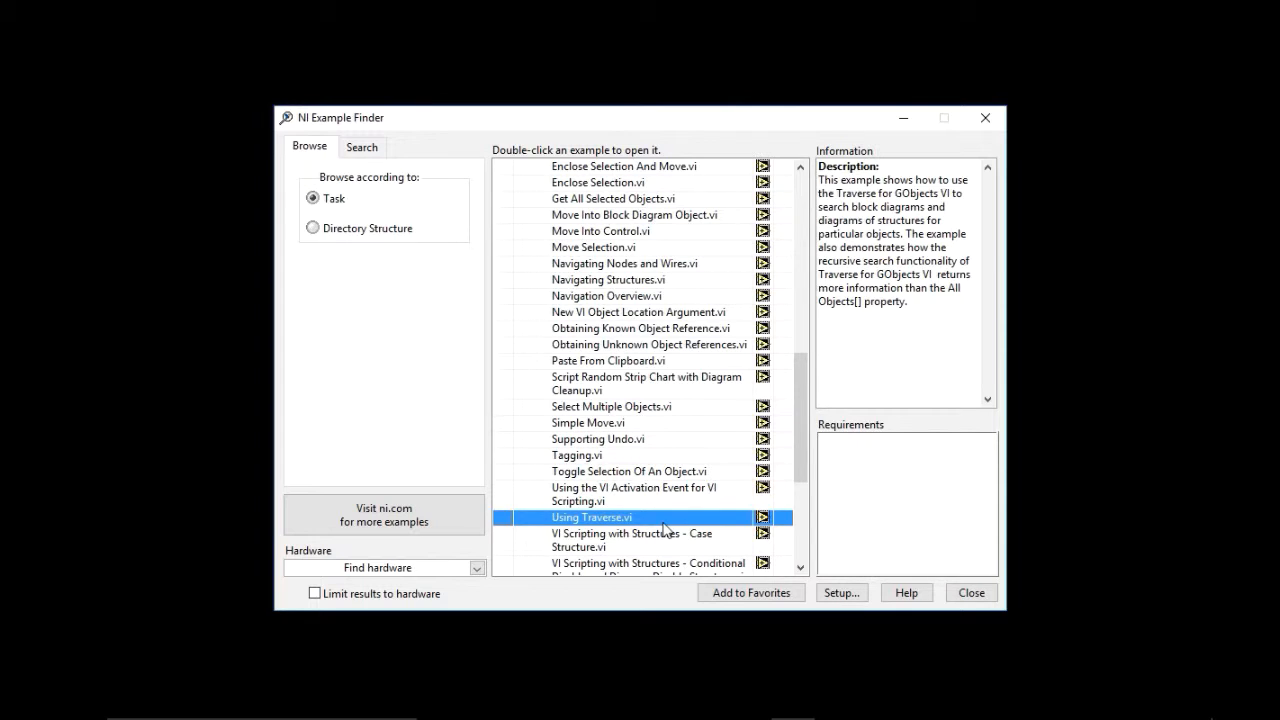
pyautogui.moveTo(668, 527)
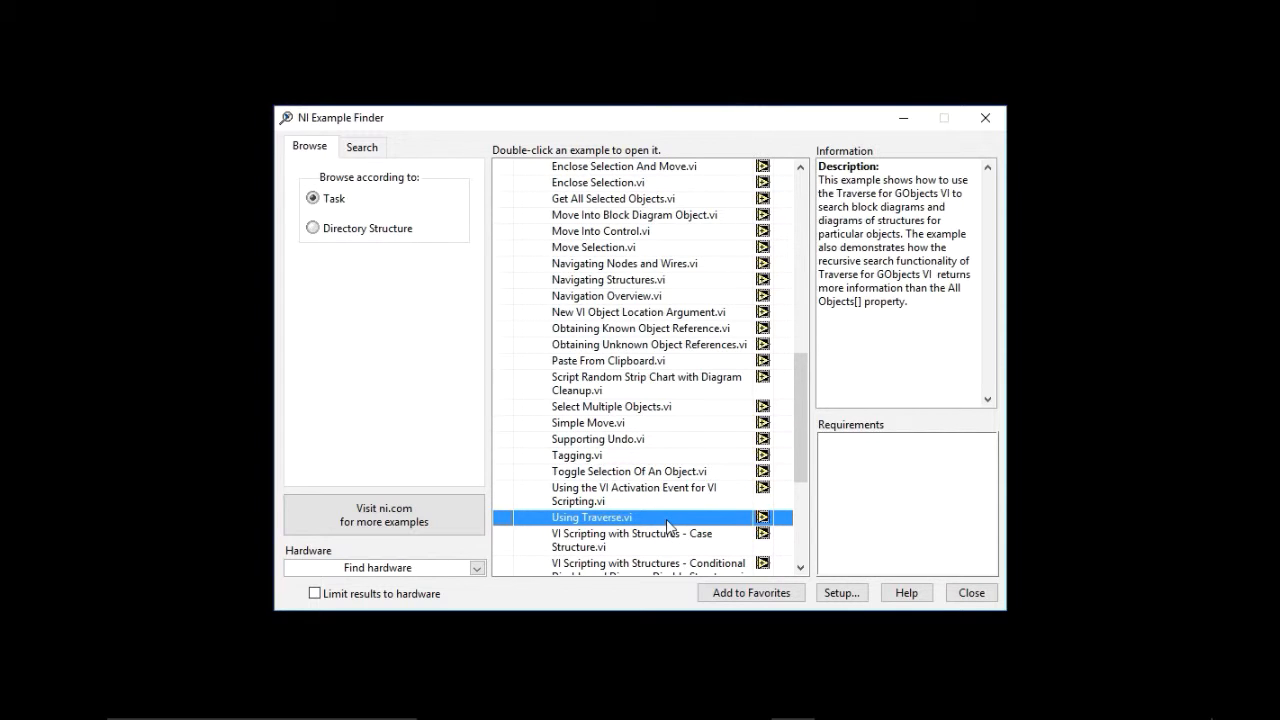
pyautogui.doubleClick(590, 517)
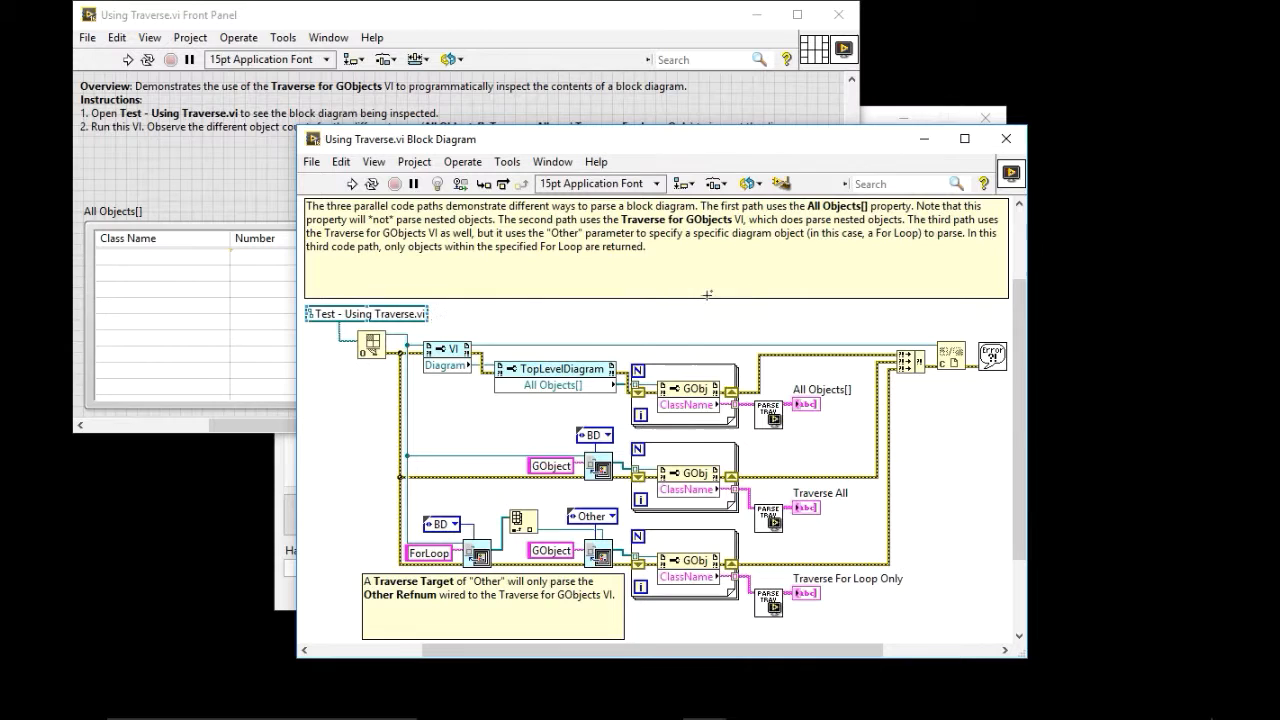
# Check Using Traverse's disk location in VI Properties, then start File > Open
pyautogui.click(1011, 172)
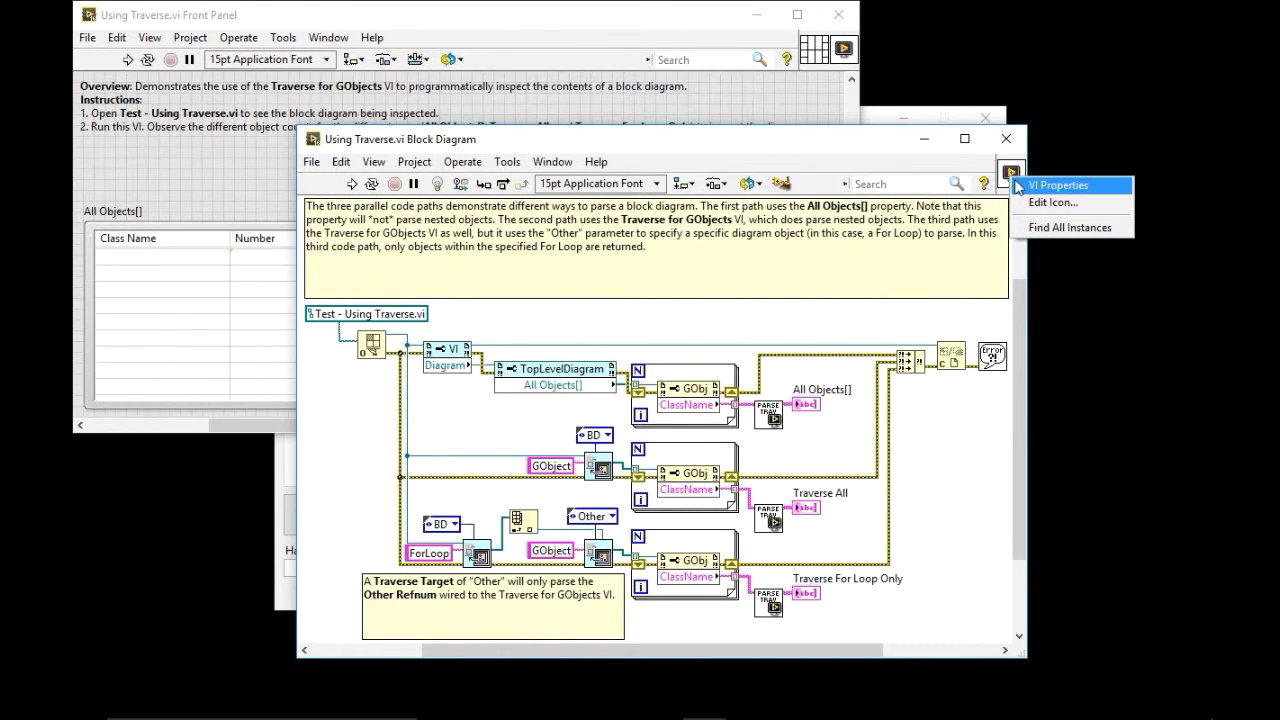
pyautogui.click(1057, 185)
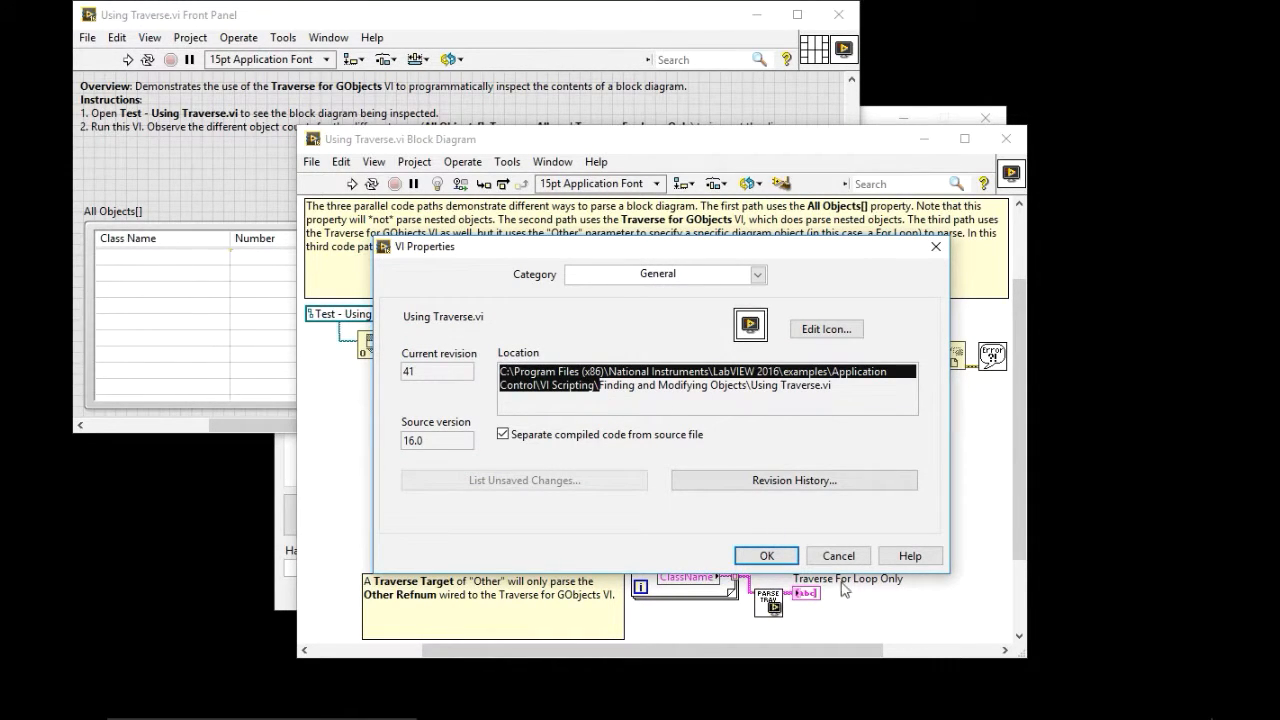
pyautogui.click(766, 555)
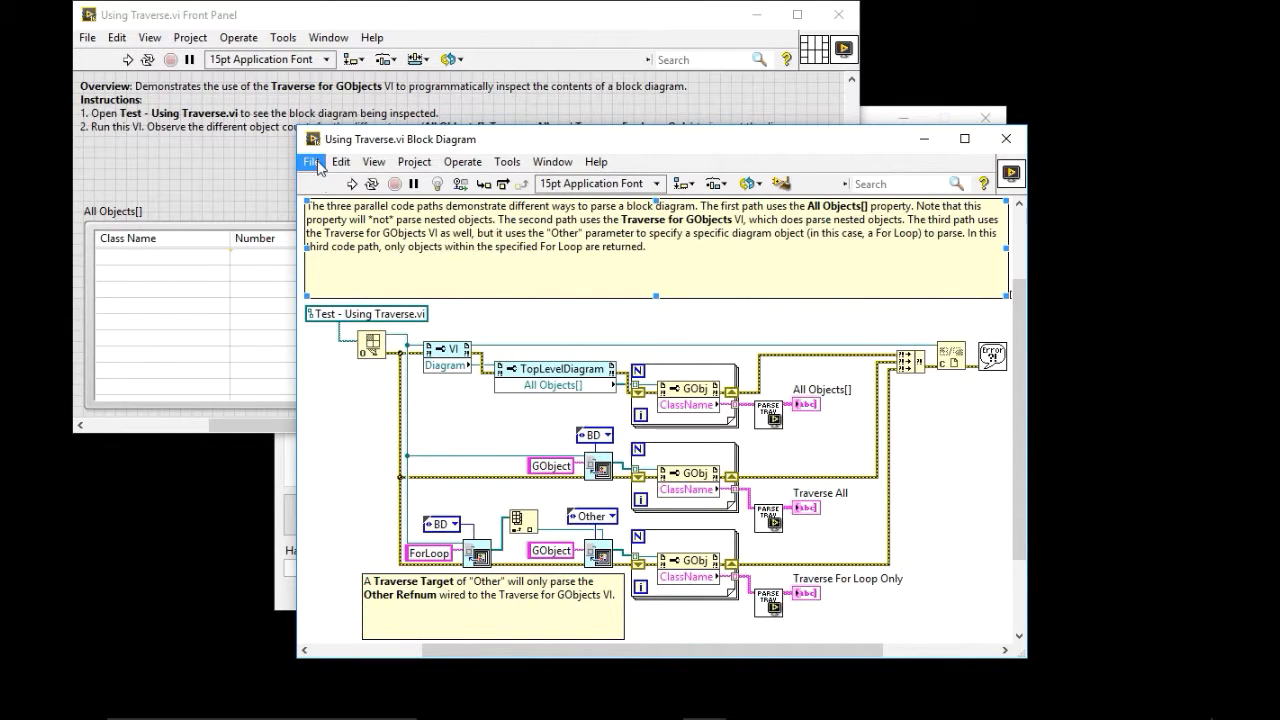
pyautogui.click(311, 161)
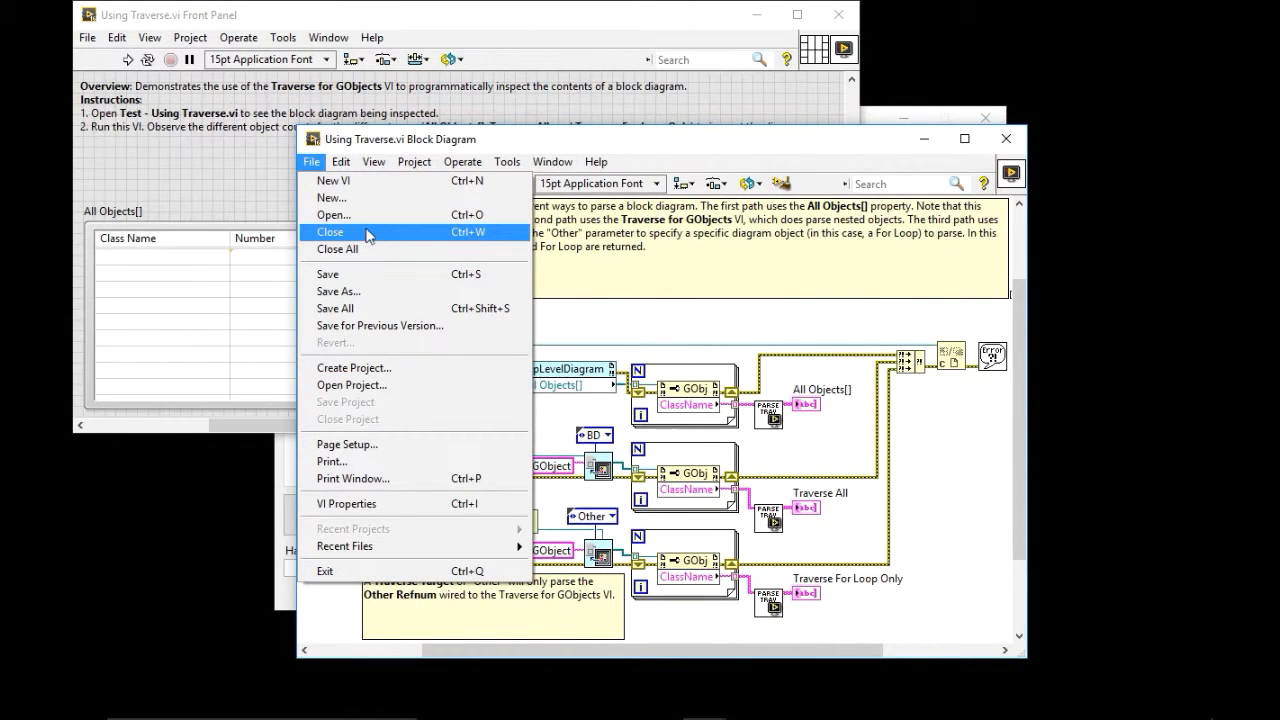
pyautogui.click(333, 215)
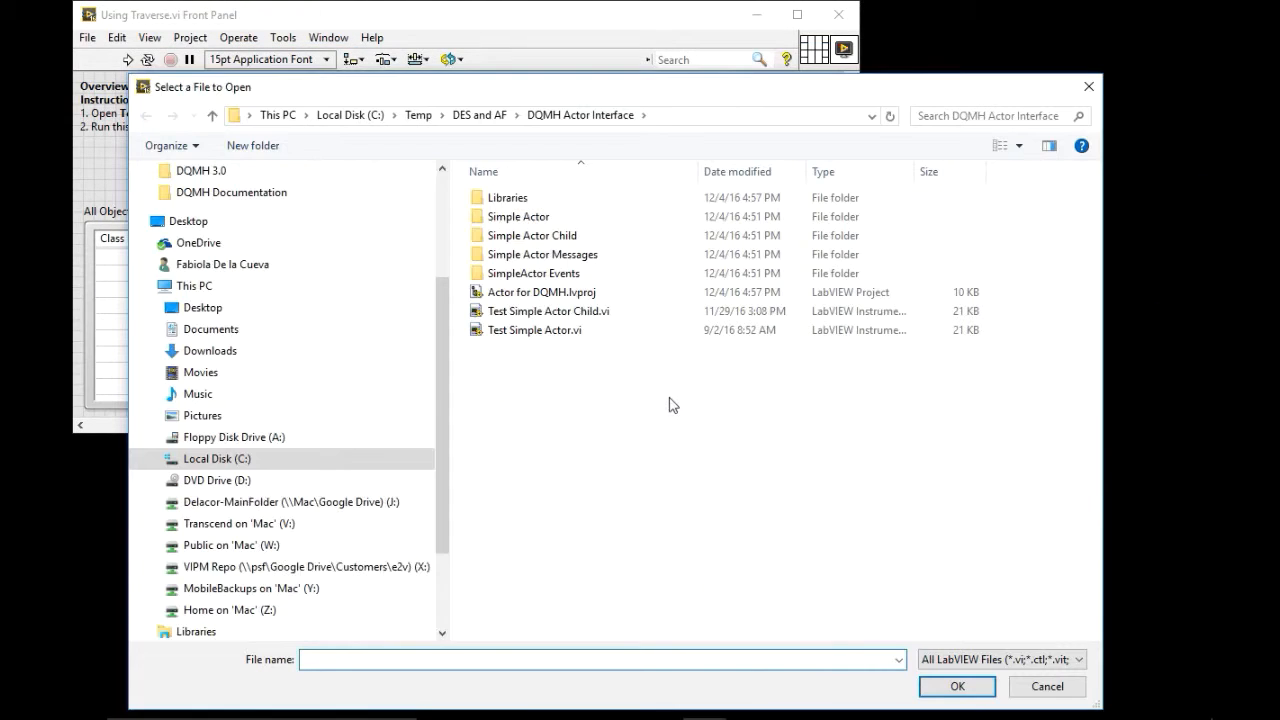
# Open Test - Using Traverse.vi from the examples' Finding and Modifying Objects folder
pyautogui.write('C:\\Program Files (x86)\\National Instruments\\LabVIEW 2016\\examples\\Application Control\\VI Scripting\\')
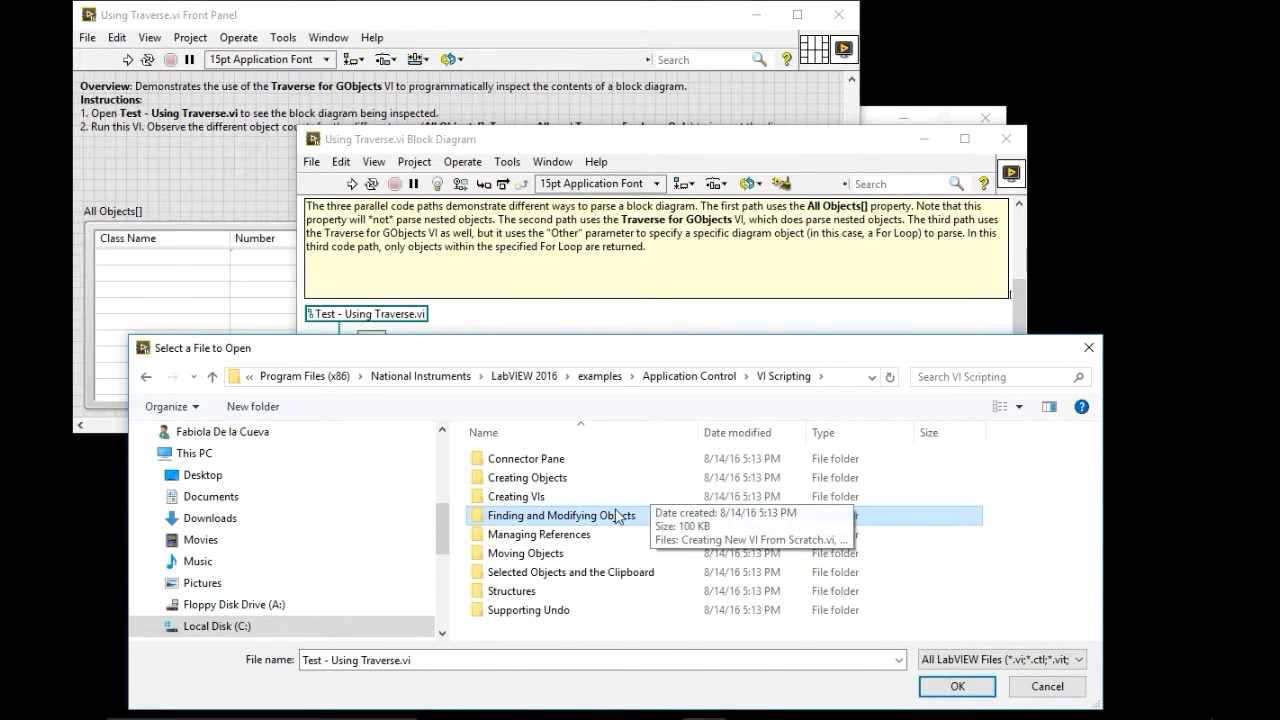
pyautogui.doubleClick(558, 515)
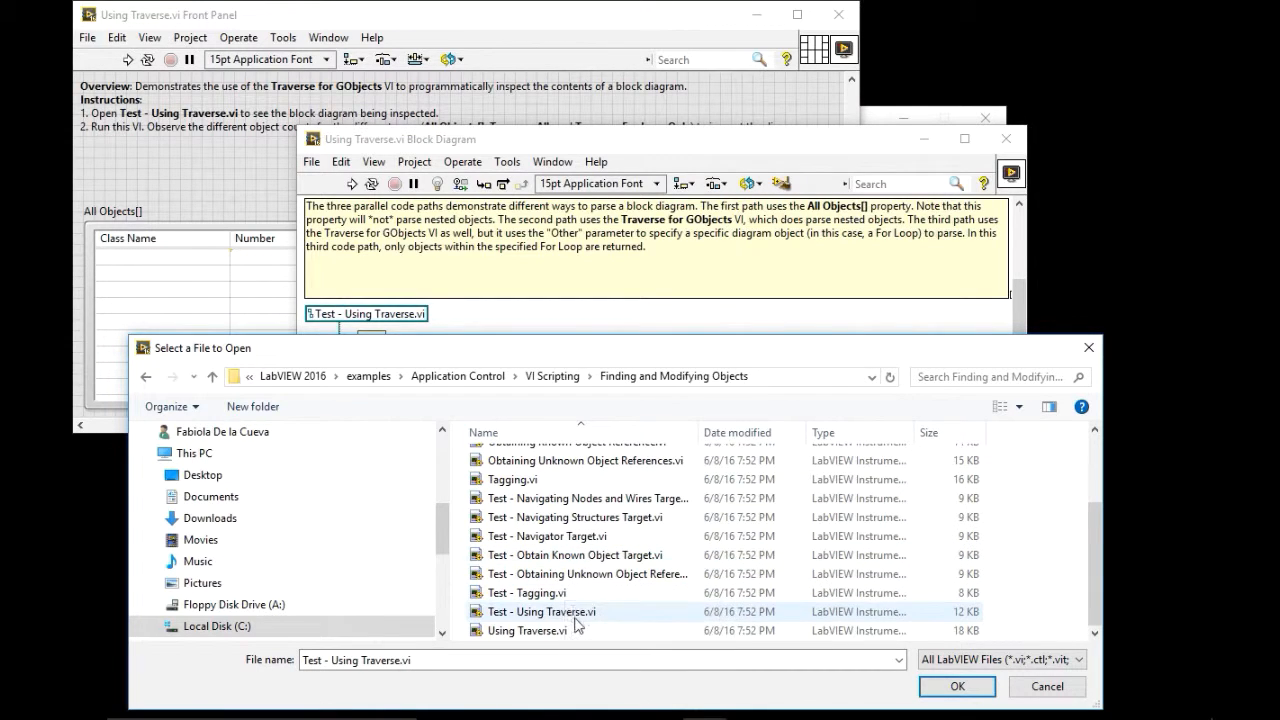
pyautogui.click(955, 686)
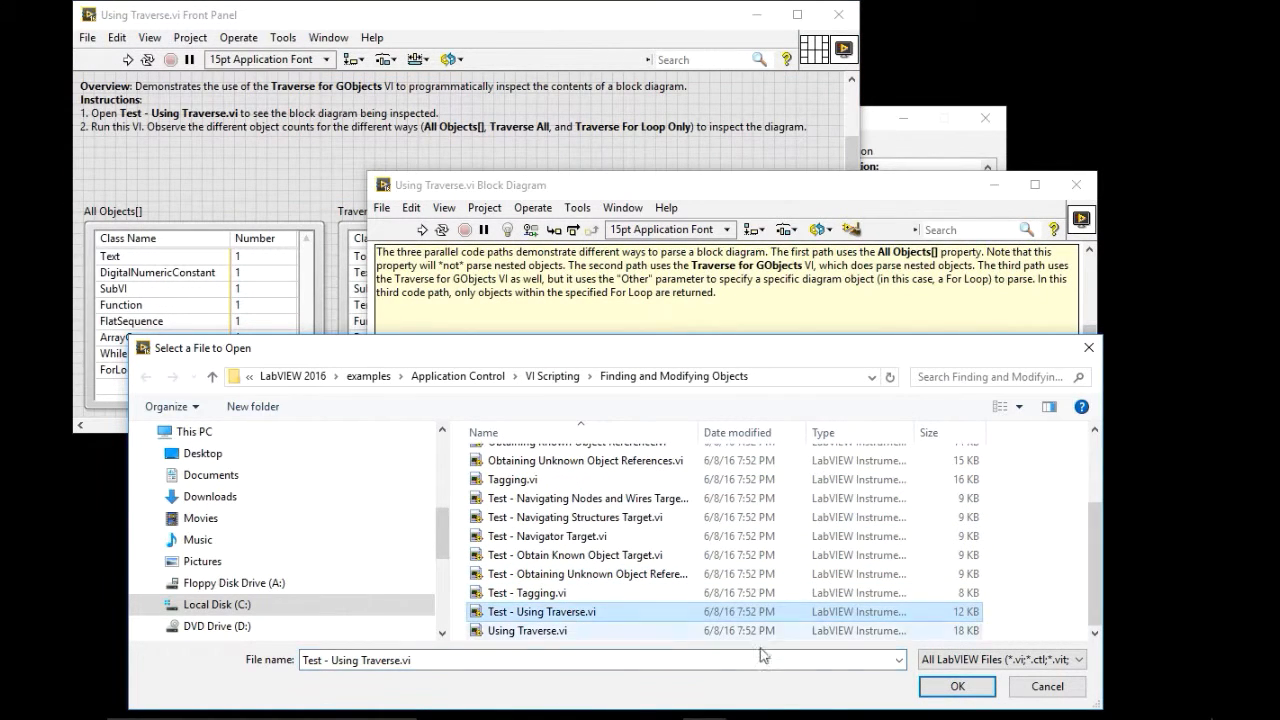
pyautogui.click(956, 686)
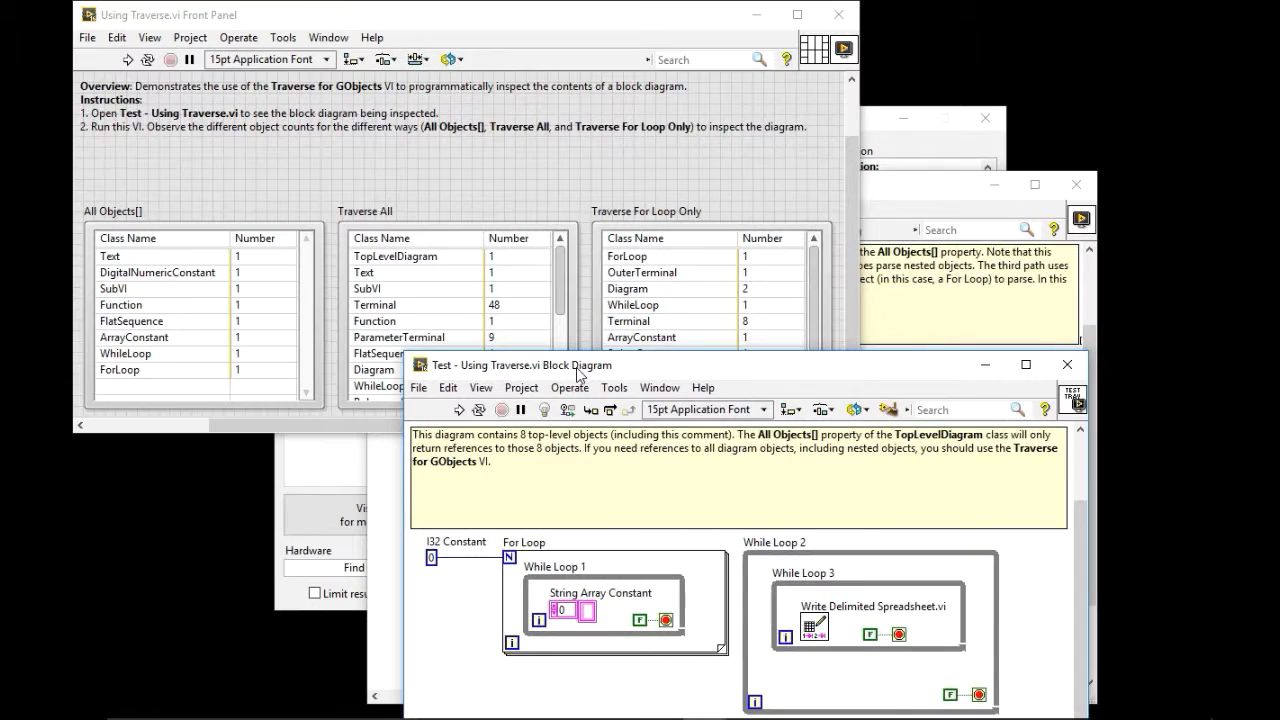
# Move the Test - Using Traverse diagram left and bring the Using Traverse diagram forward
pyautogui.moveTo(520, 364); pyautogui.dragTo(445, 305)
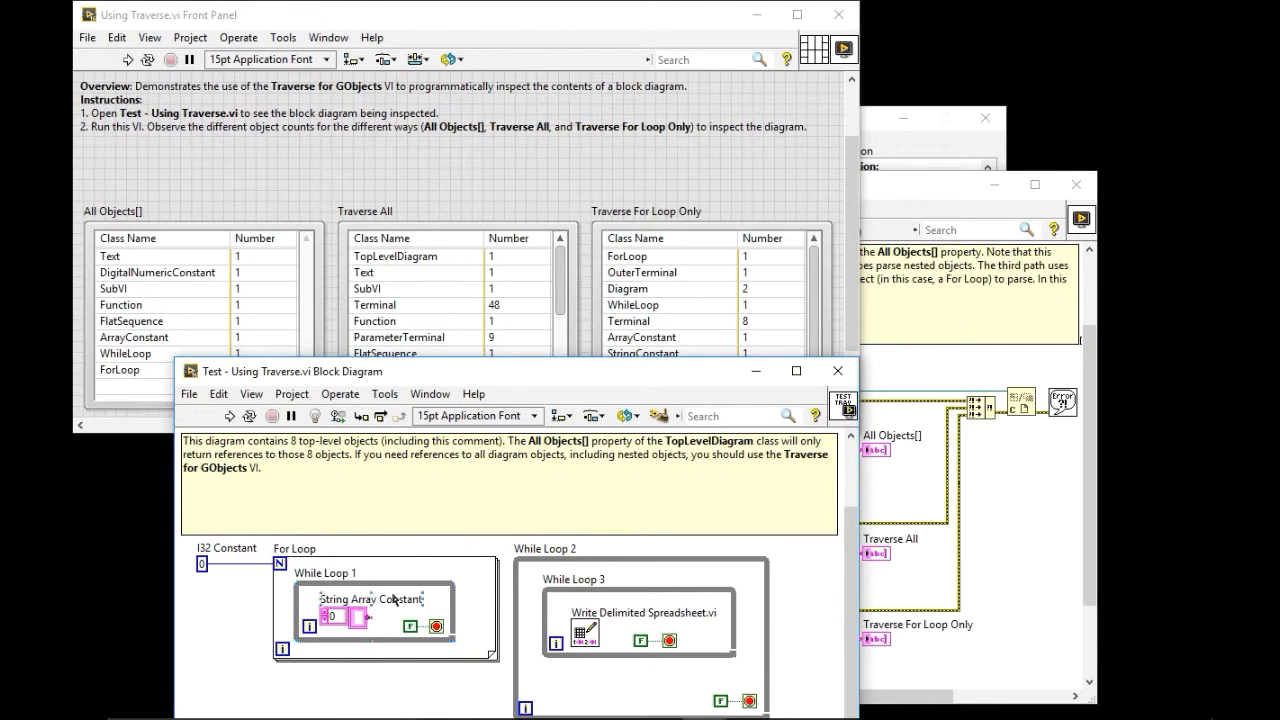
pyautogui.click(370, 615)
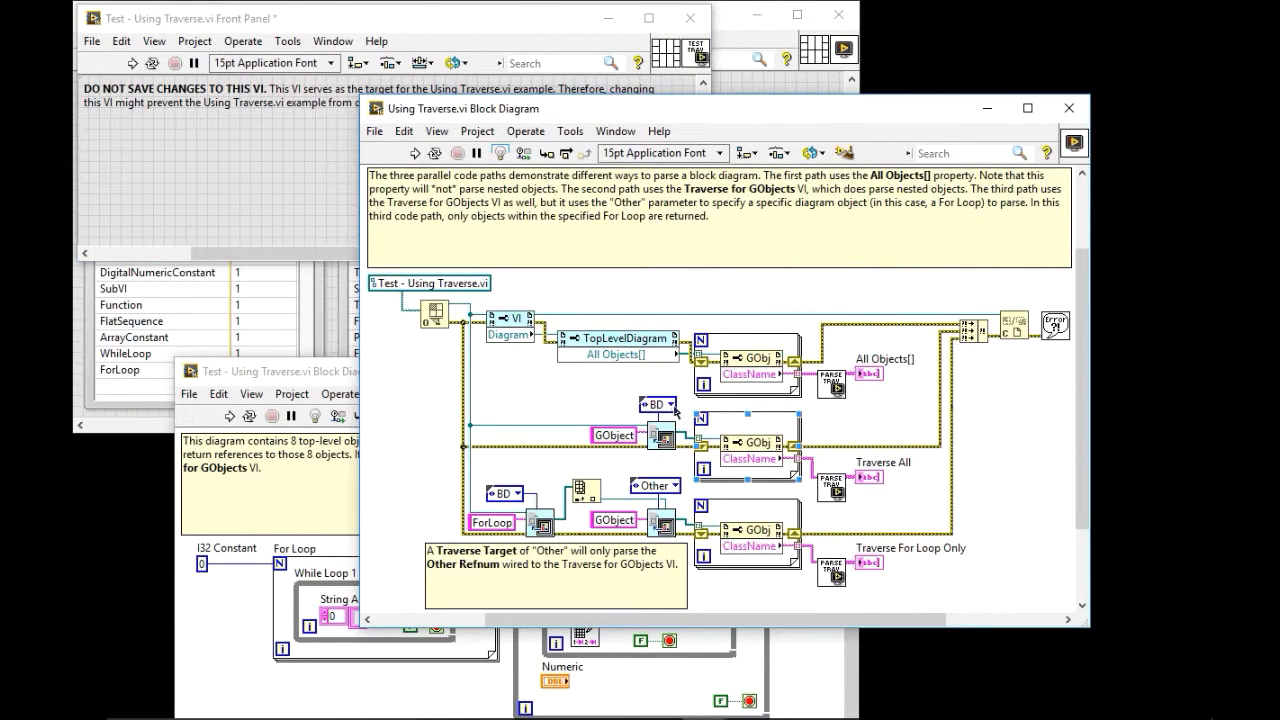
# Close the Using Traverse example and its target VI, returning to Example Finder
pyautogui.click(670, 404)
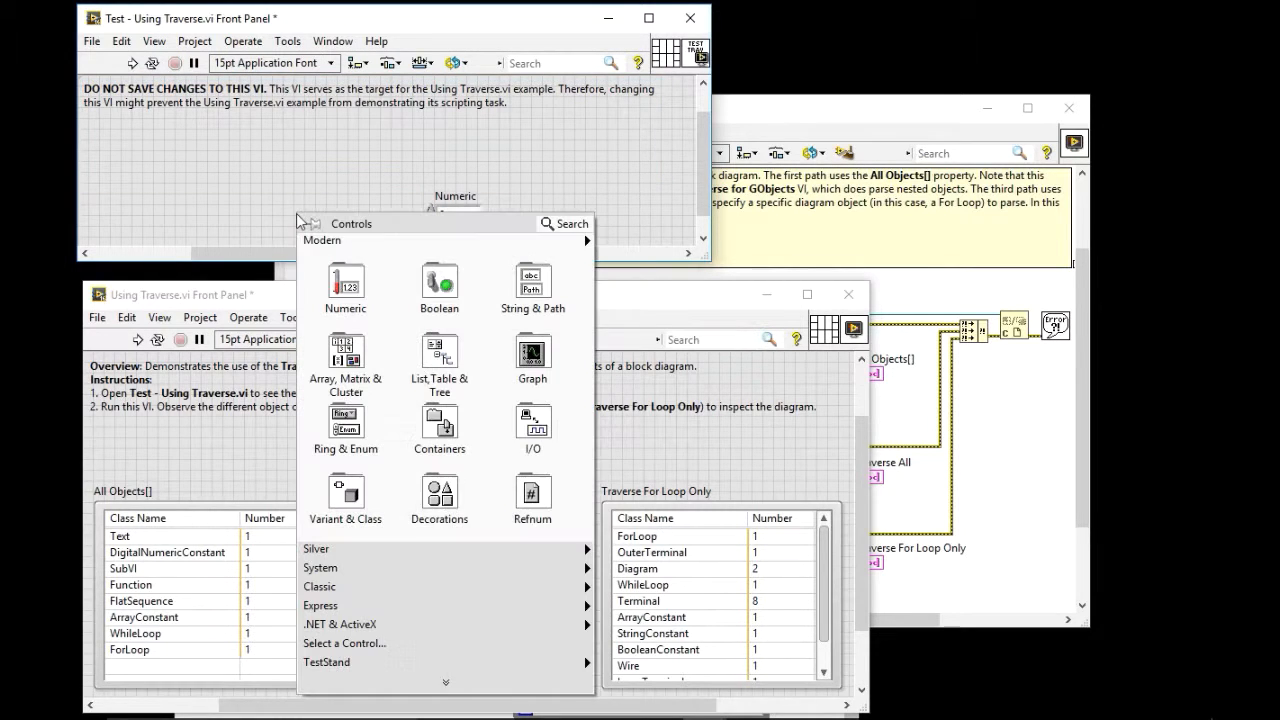
pyautogui.click(345, 287)
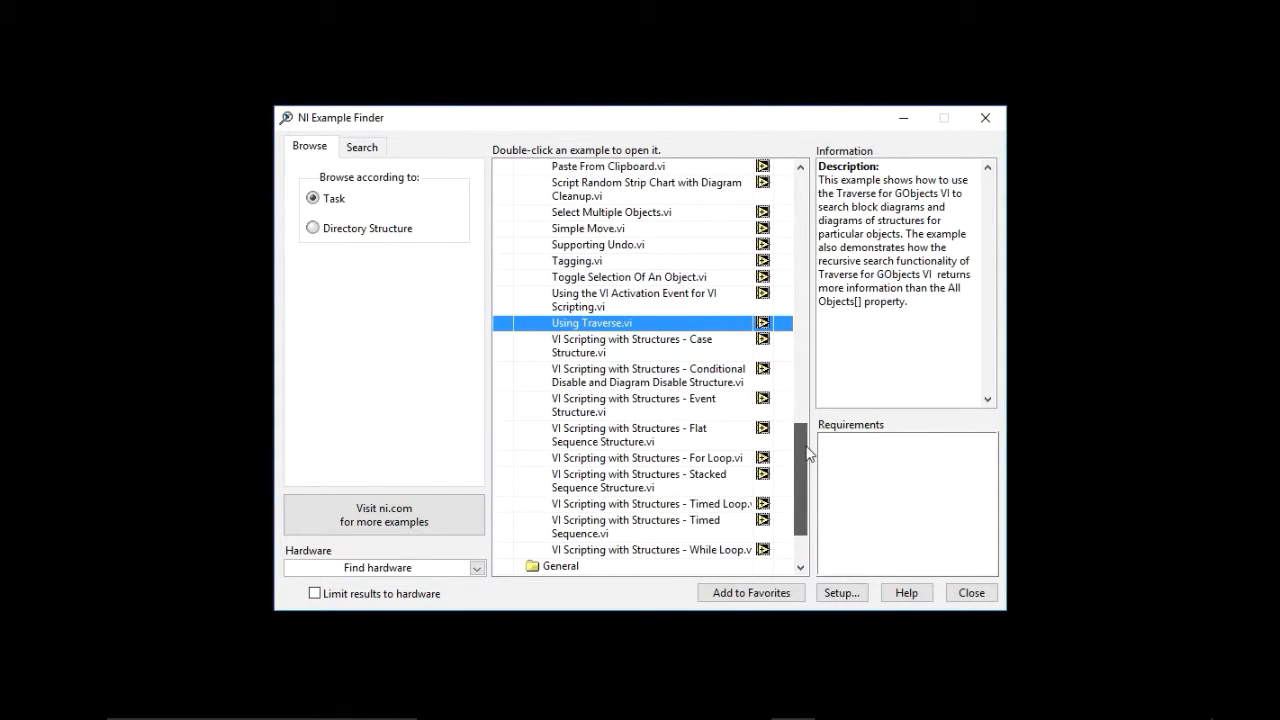
# Scroll the Example Finder list and open Get All Selected Objects.vi
pyautogui.scroll(-3)
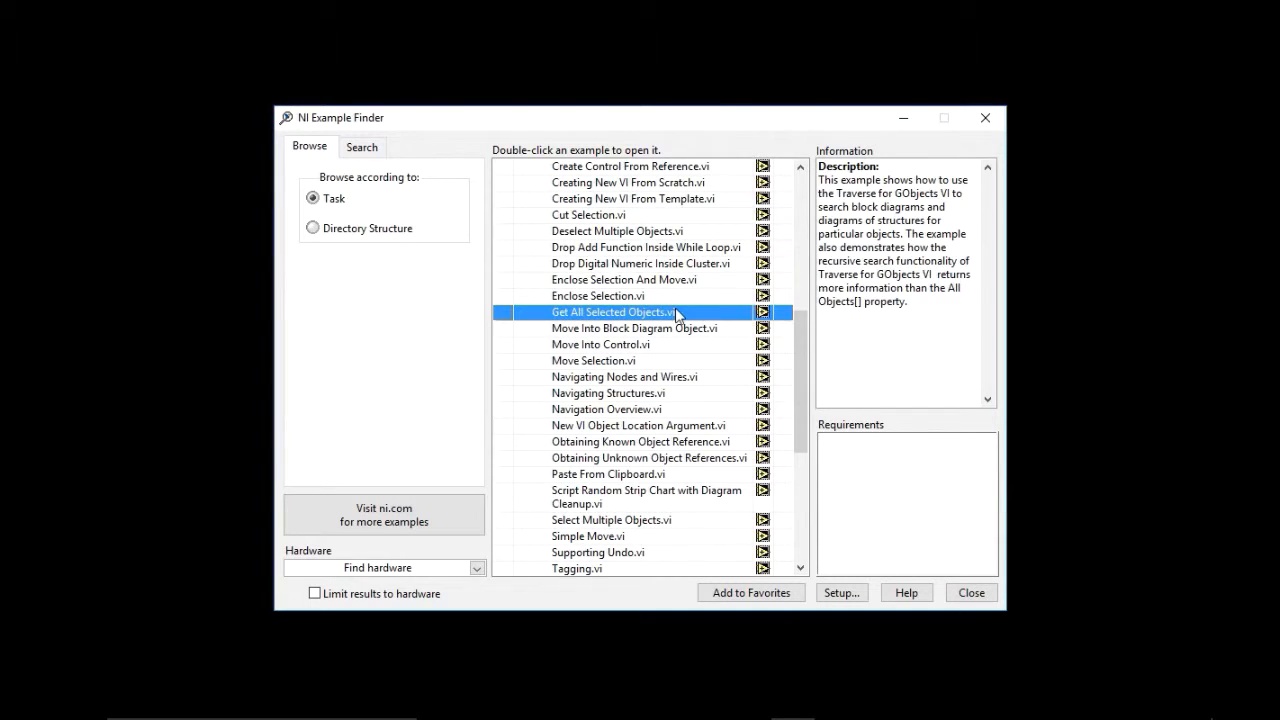
pyautogui.doubleClick(612, 312)
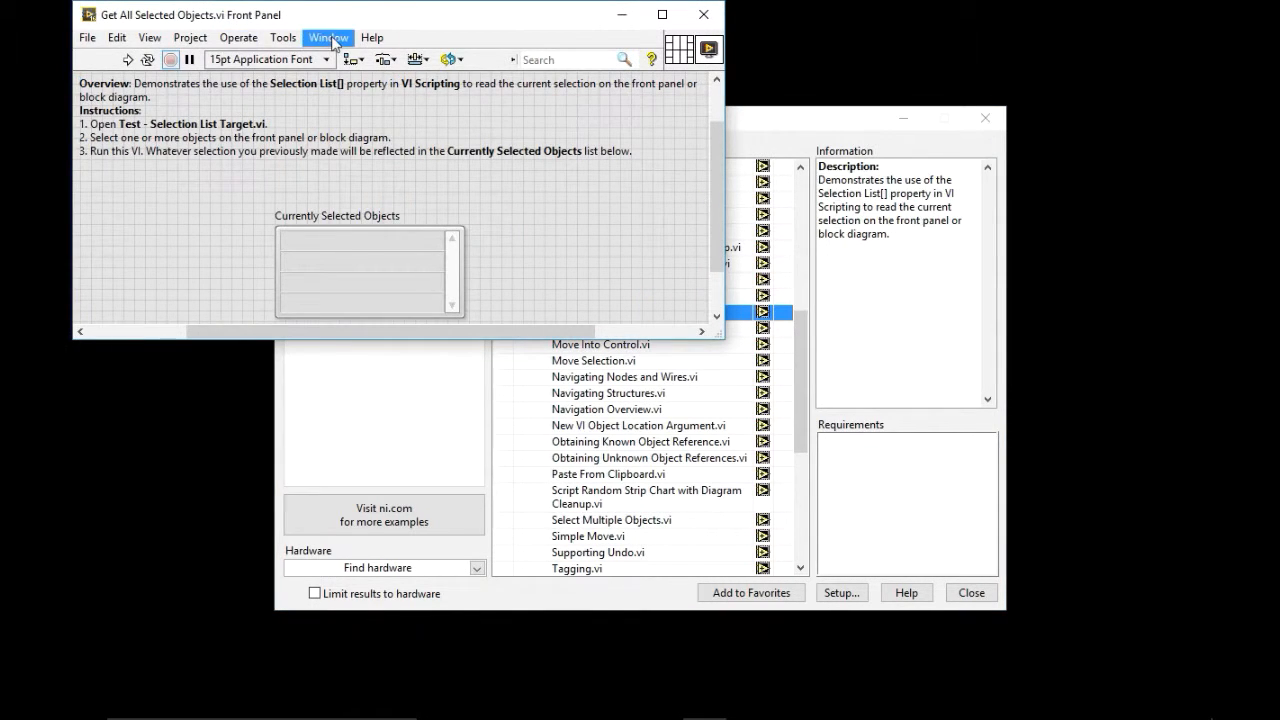
# Show the example's block diagram, check the VI Properties location, then dismiss the properties dialog
pyautogui.click(327, 37)
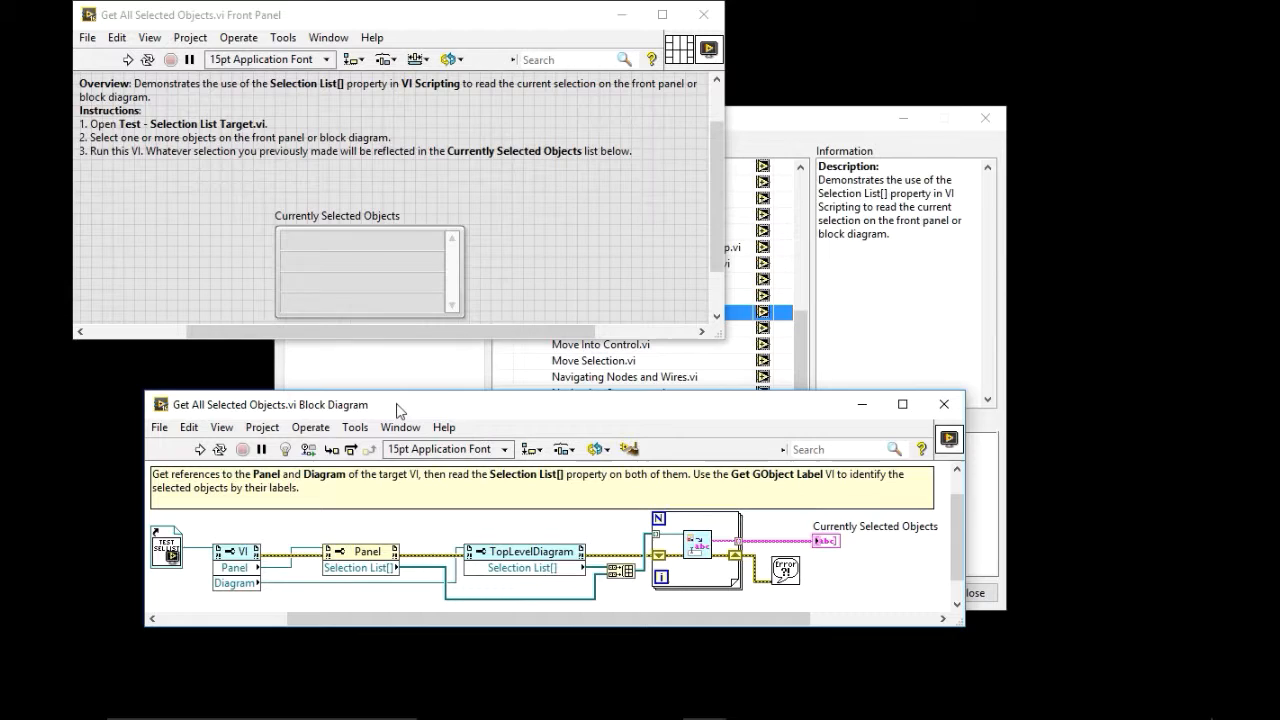
pyautogui.moveTo(170, 133)
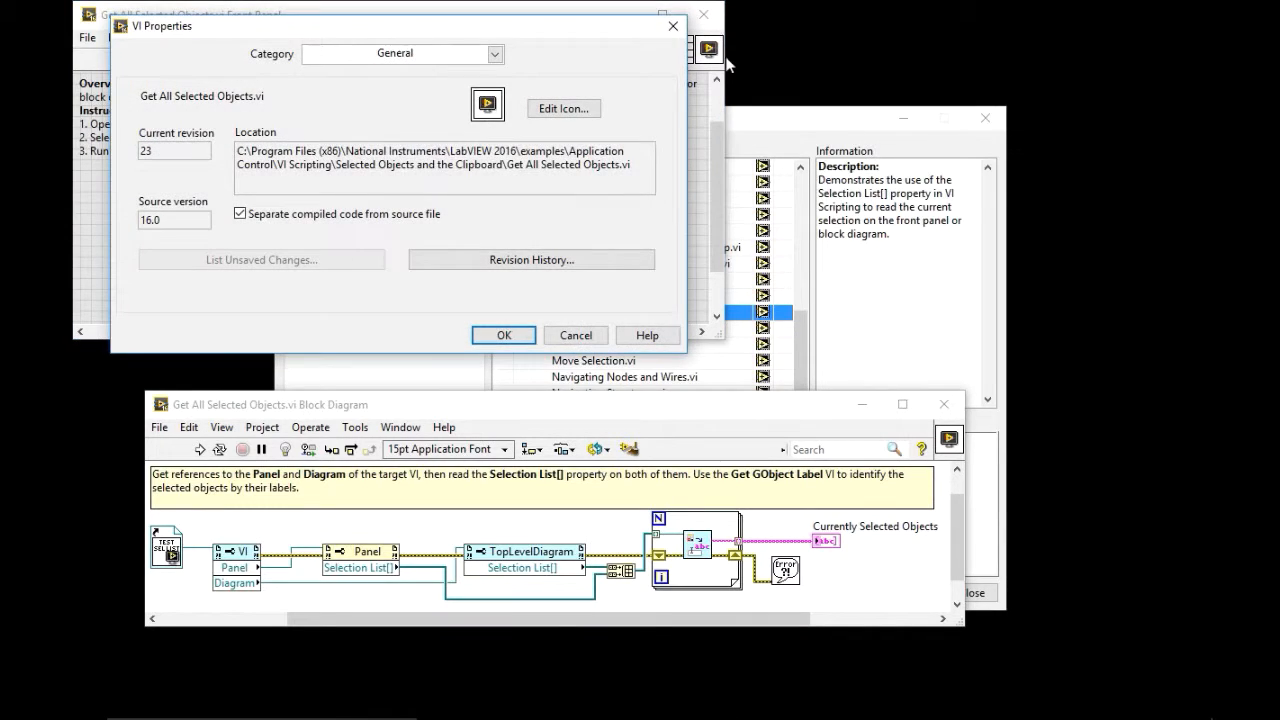
pyautogui.click(503, 335)
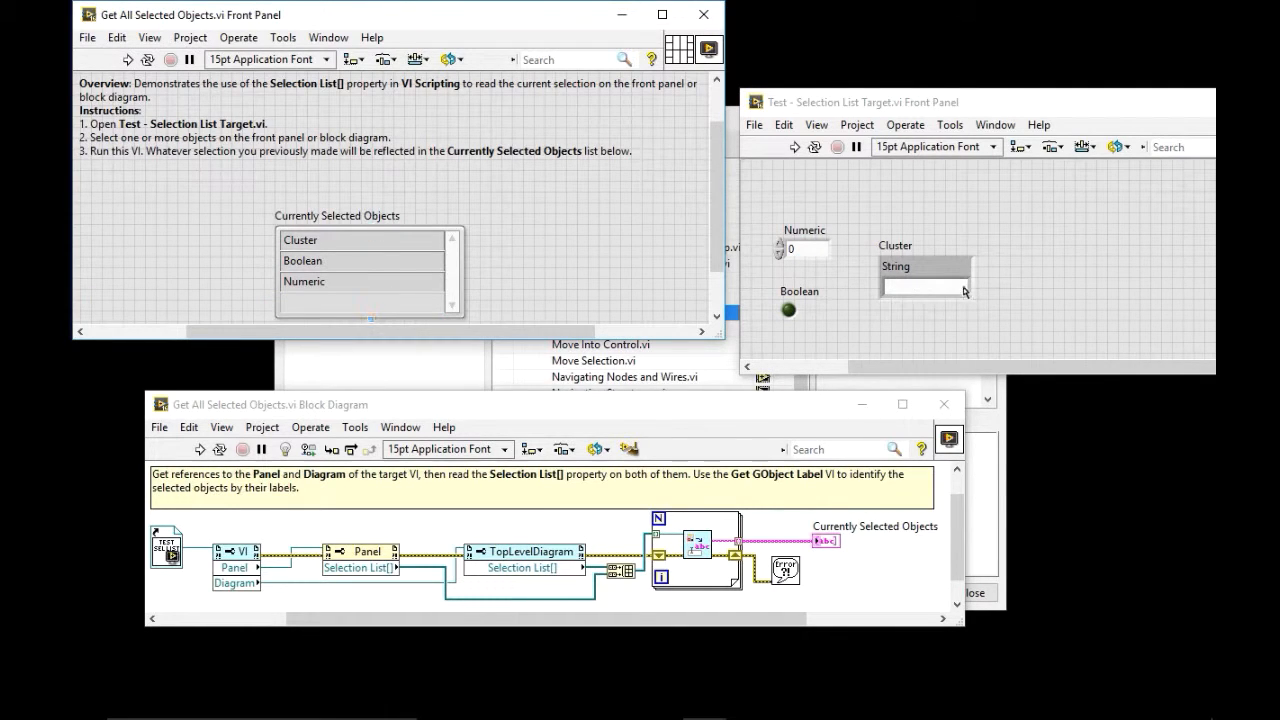
# Select Random Number (0-1), Boolean, Numeric and String on the target, then rerun the example
pyautogui.click(925, 287)
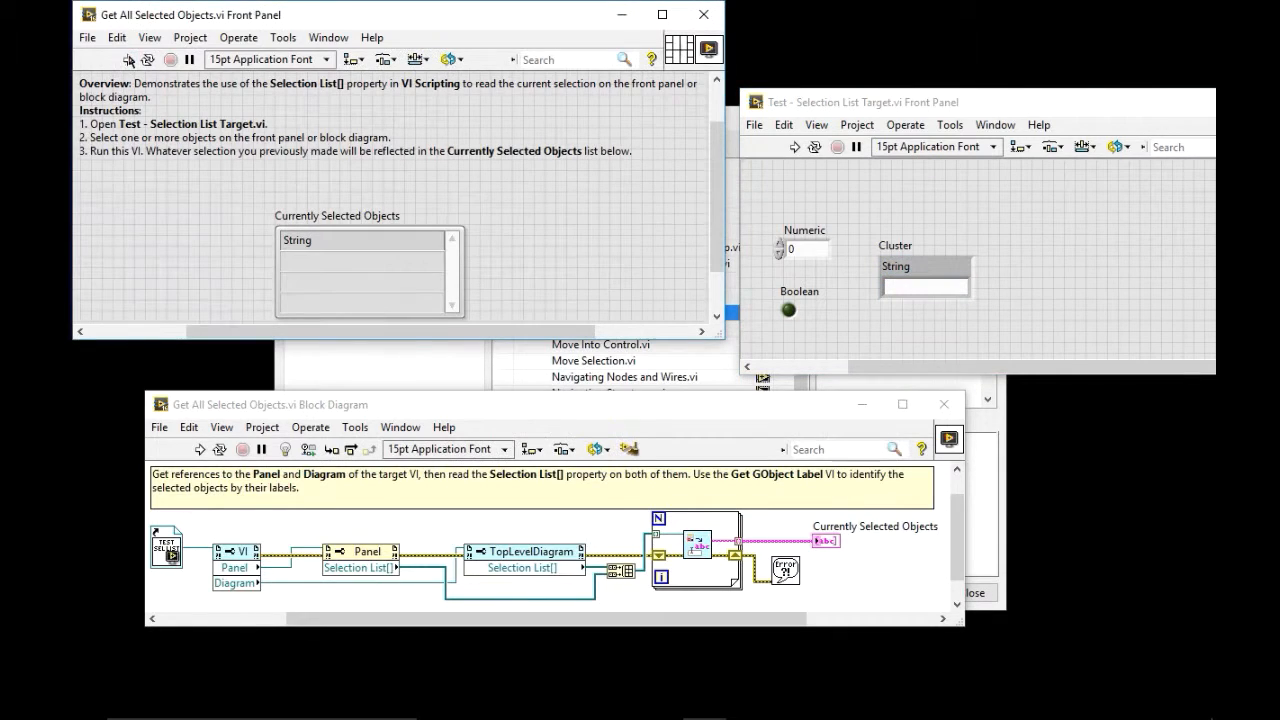
pyautogui.click(297, 240)
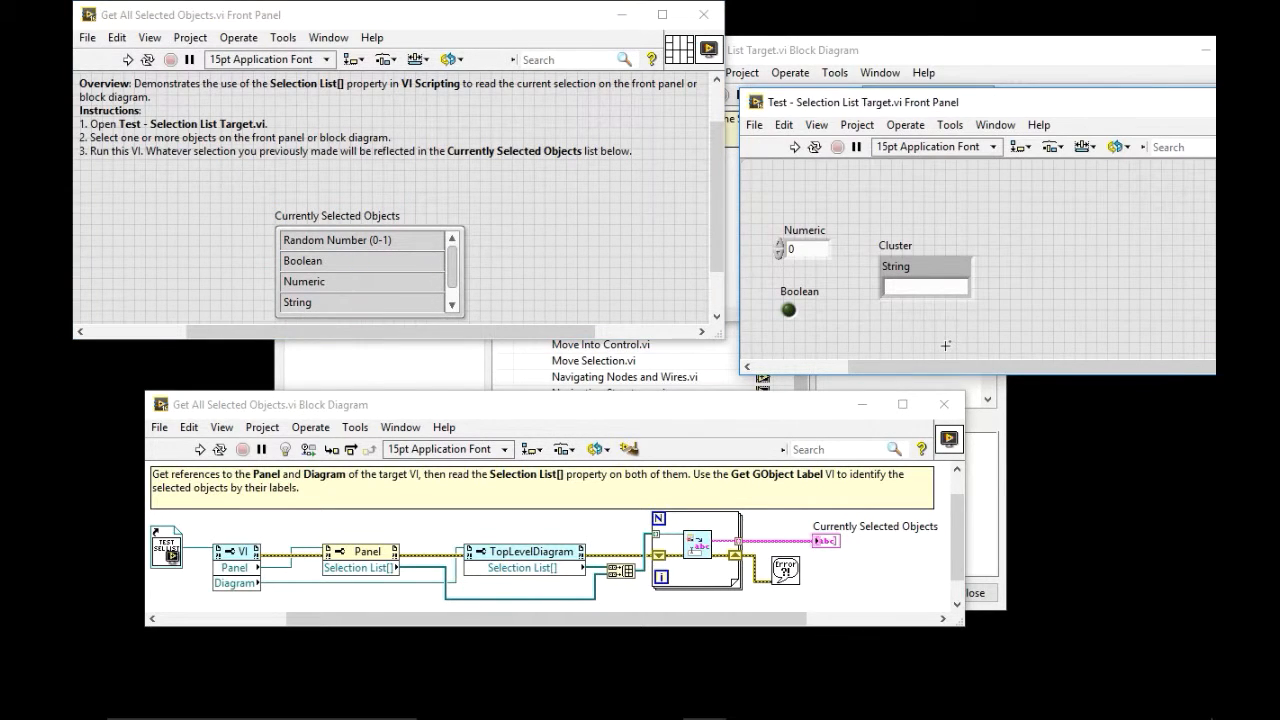
pyautogui.moveTo(919, 335)
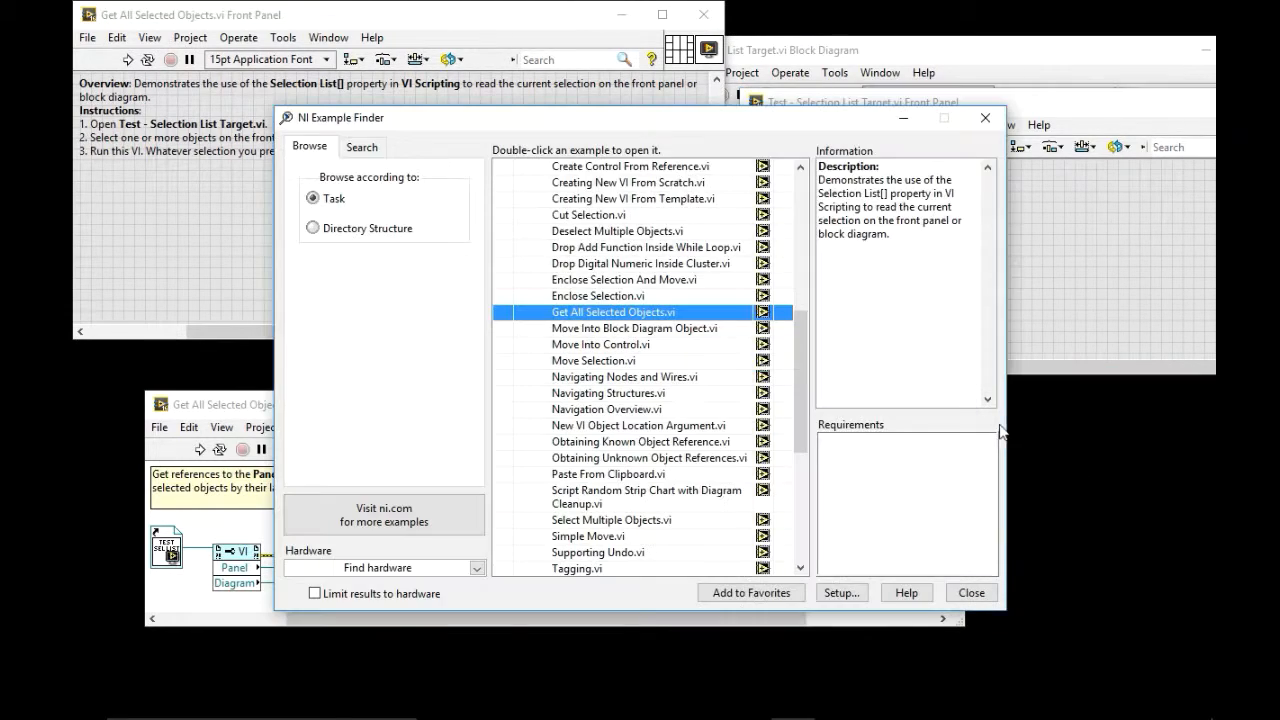
pyautogui.moveTo(710, 380)
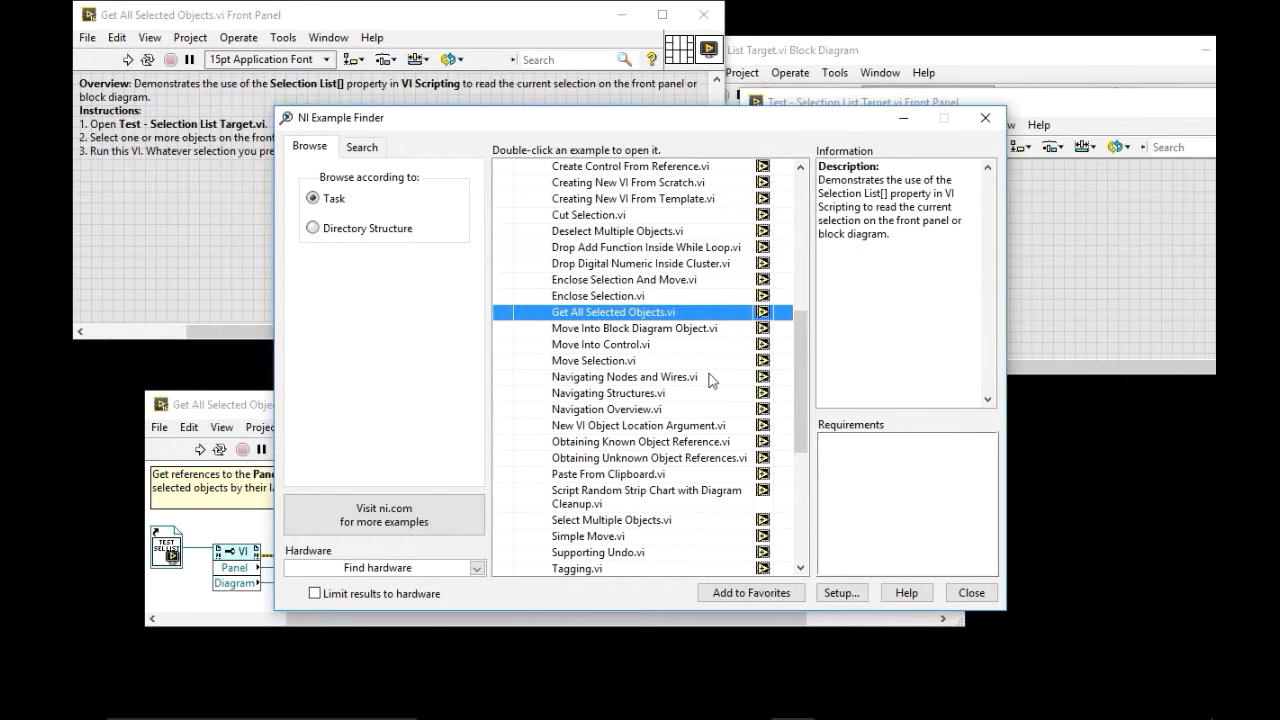